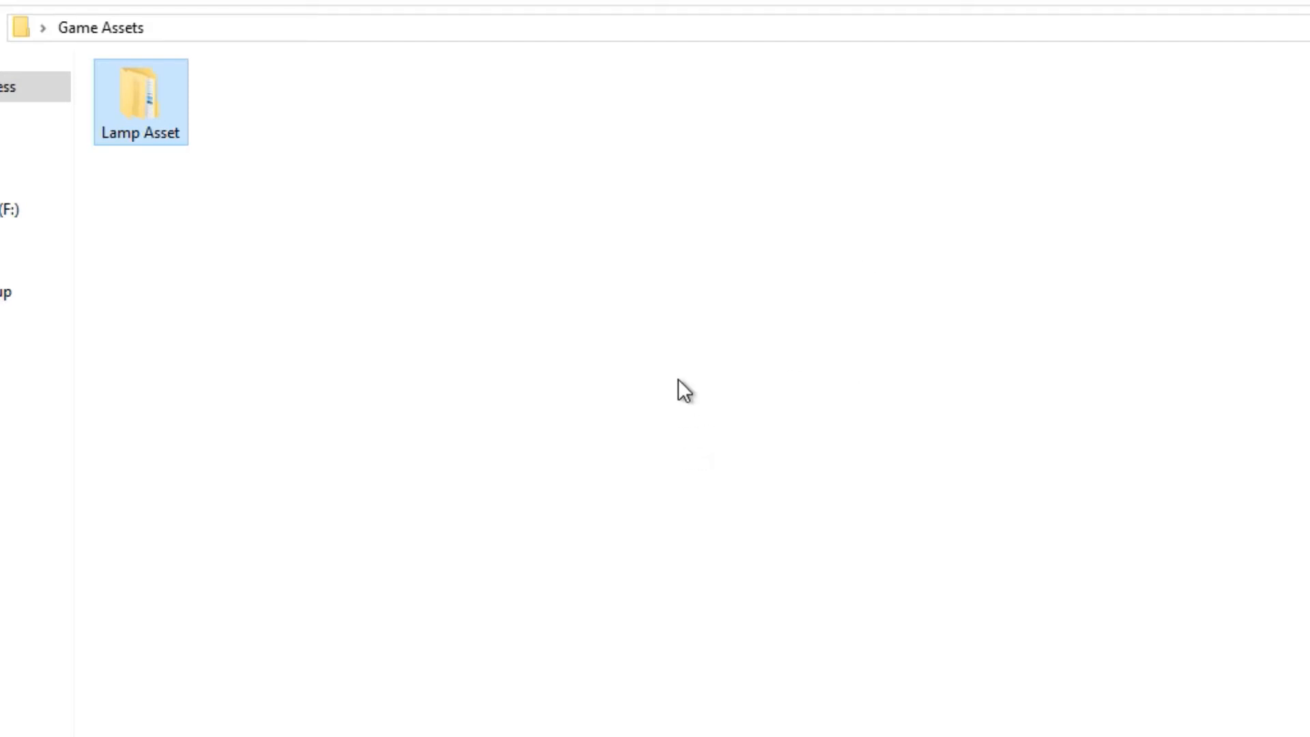
pyautogui.moveTo(527, 472)
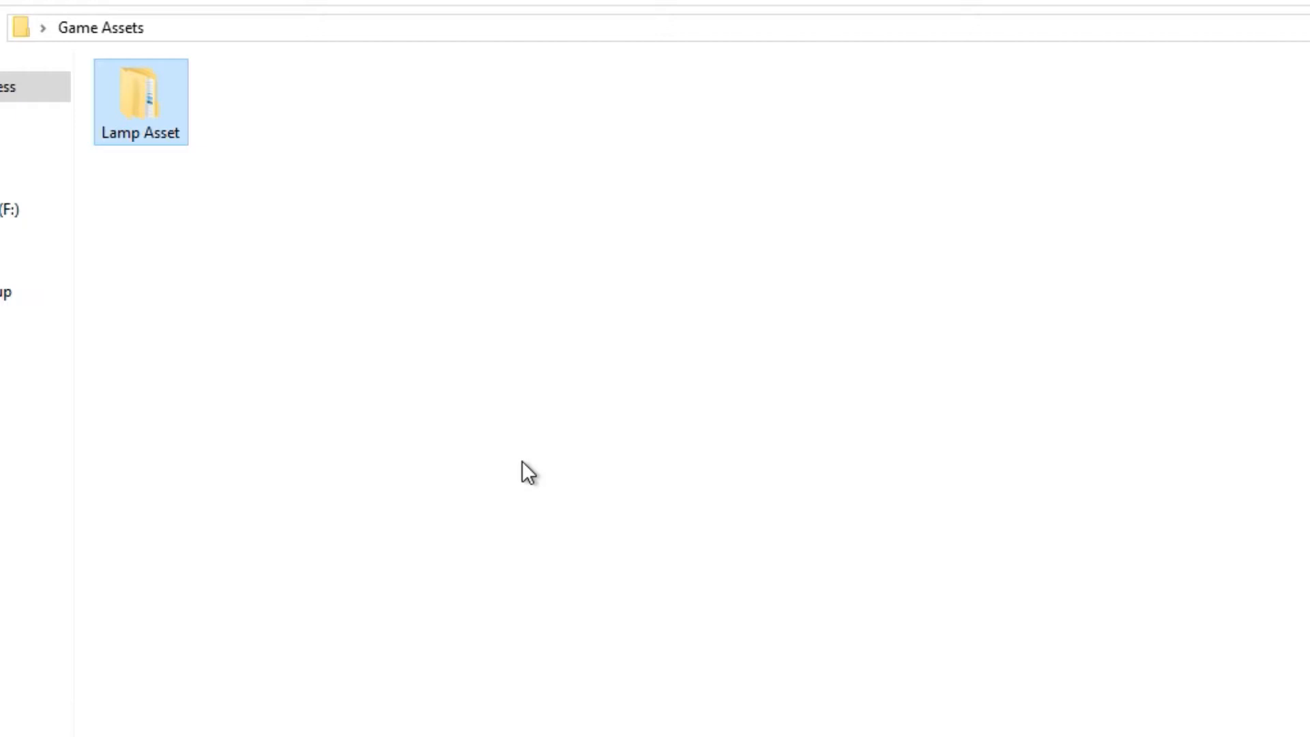
pyautogui.moveTo(348, 330)
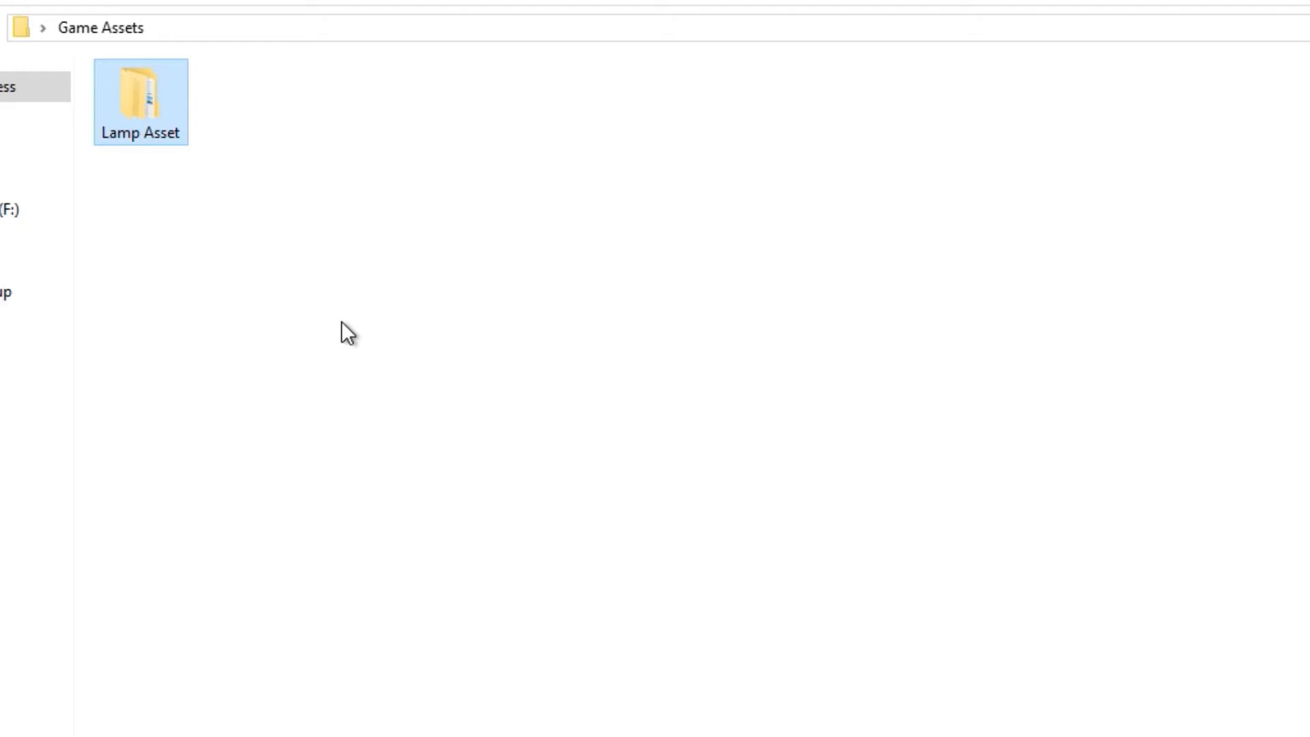
pyautogui.moveTo(374, 201)
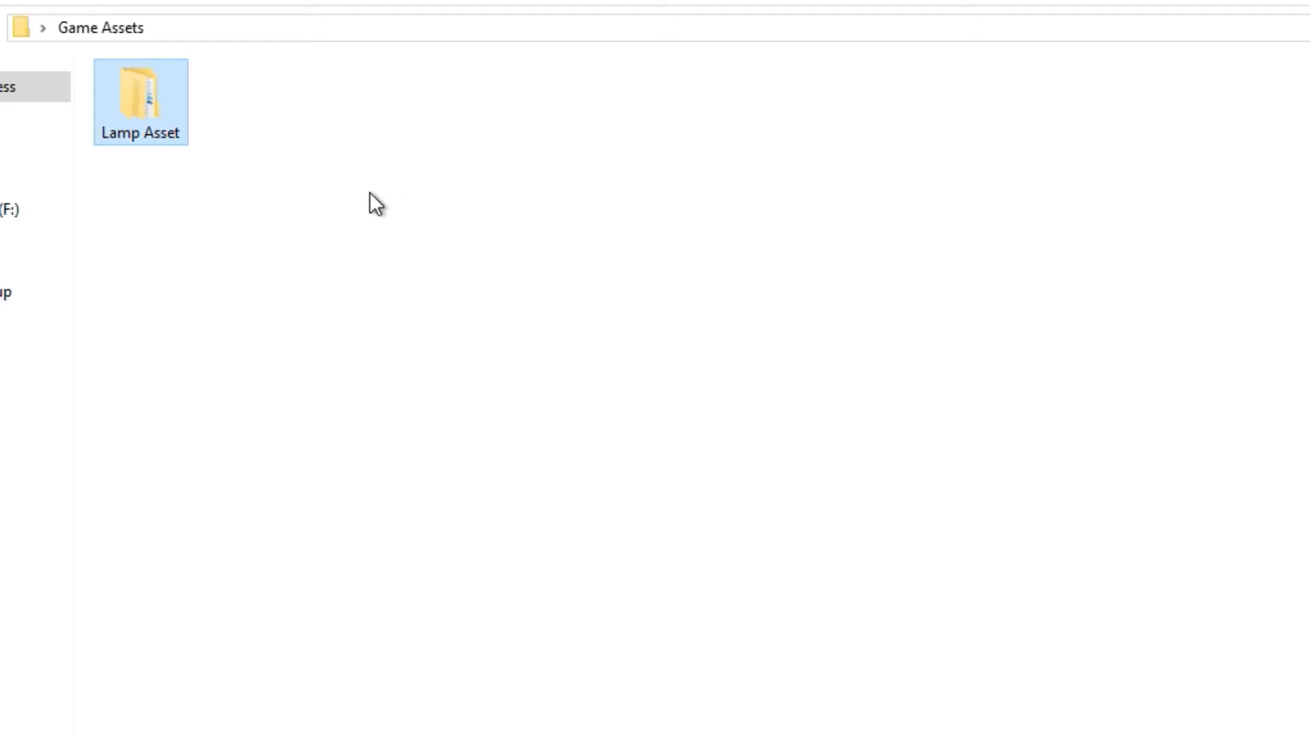
pyautogui.moveTo(344, 186)
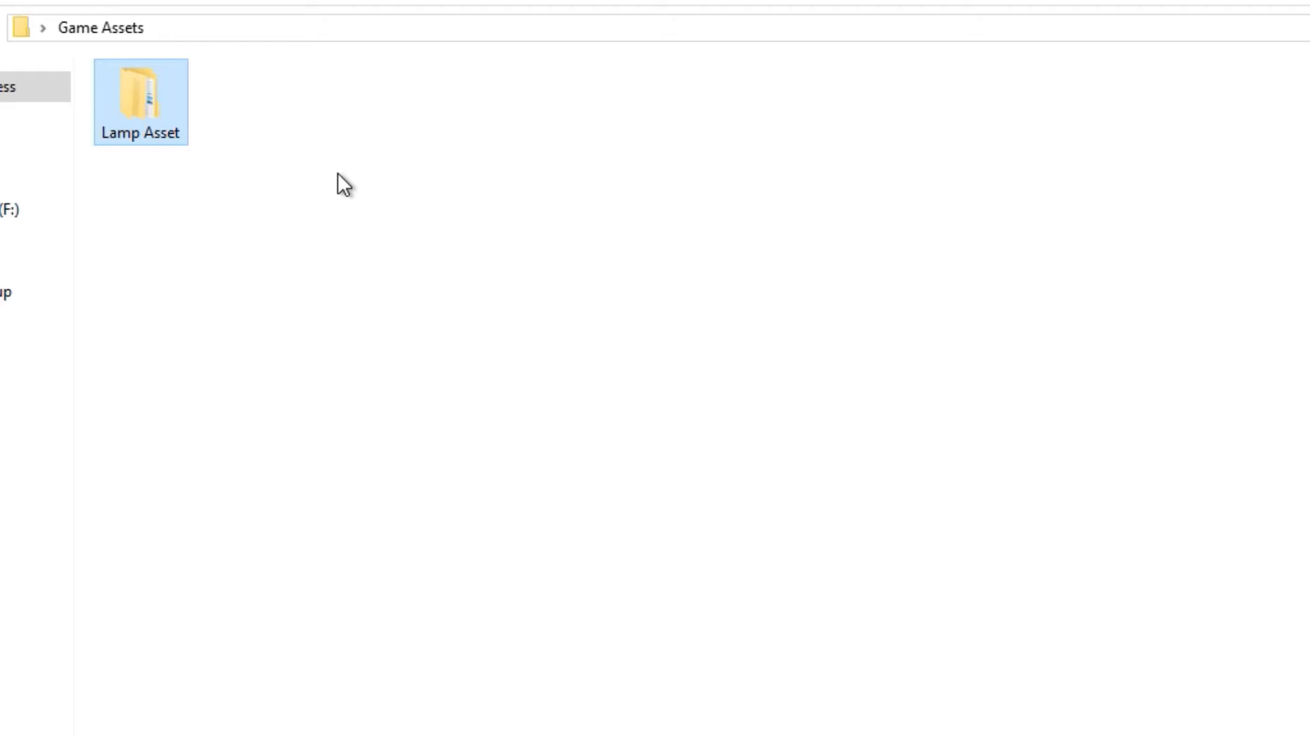
pyautogui.moveTo(351, 310)
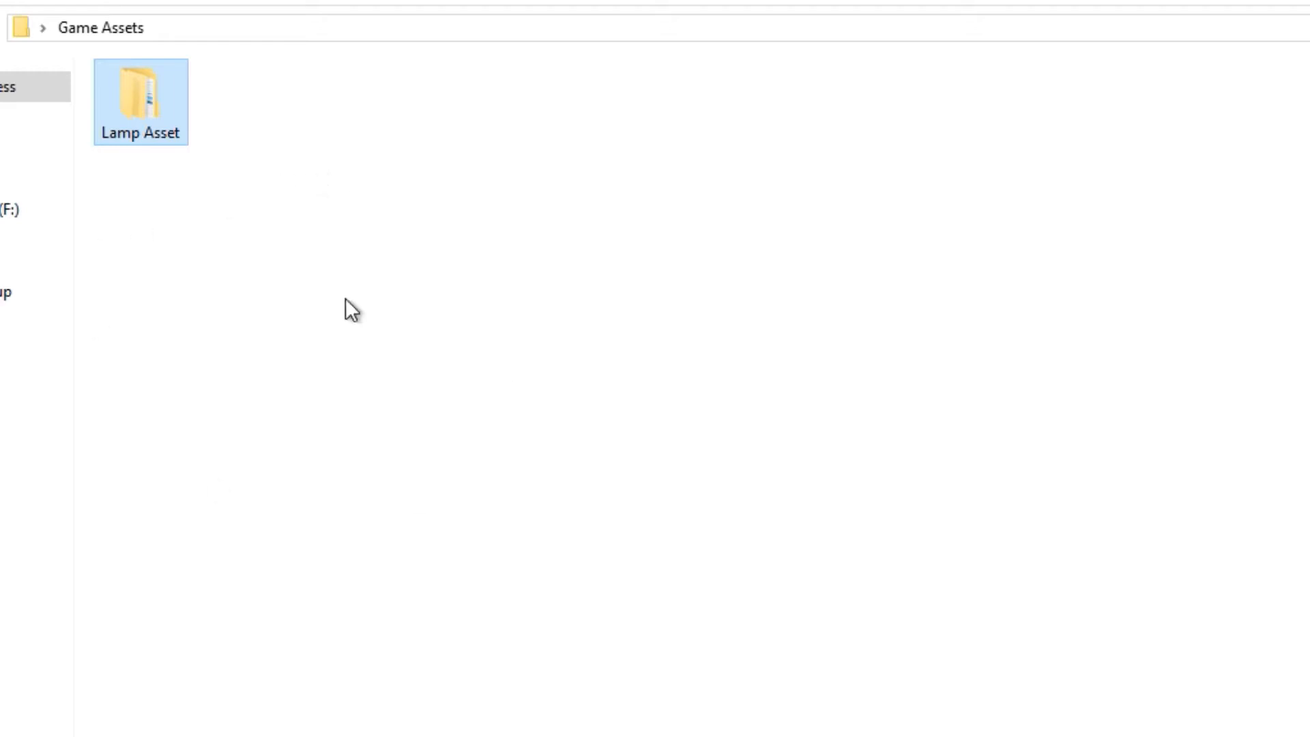
# - Open Lamp Asset, then its nested Lamp Asset folder with the texture maps and Lamp_Mesh_Low
pyautogui.click(171, 373)
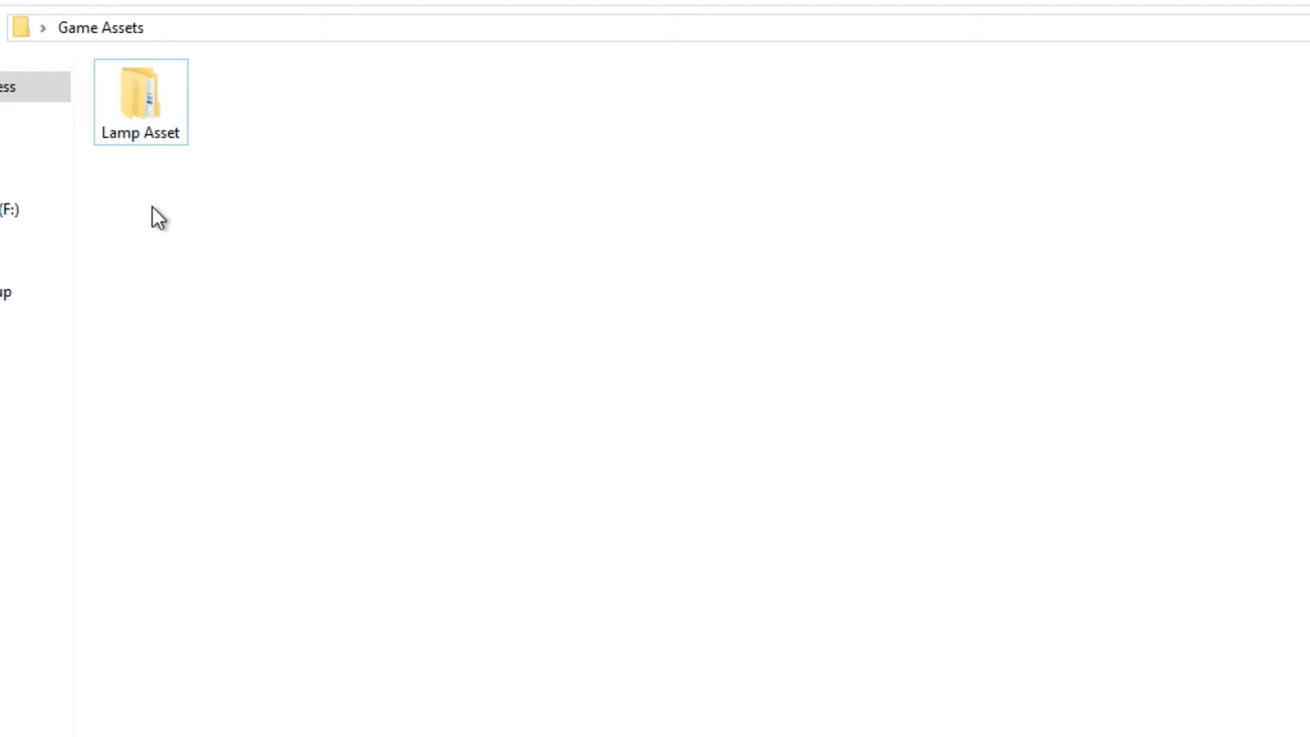
pyautogui.doubleClick(141, 92)
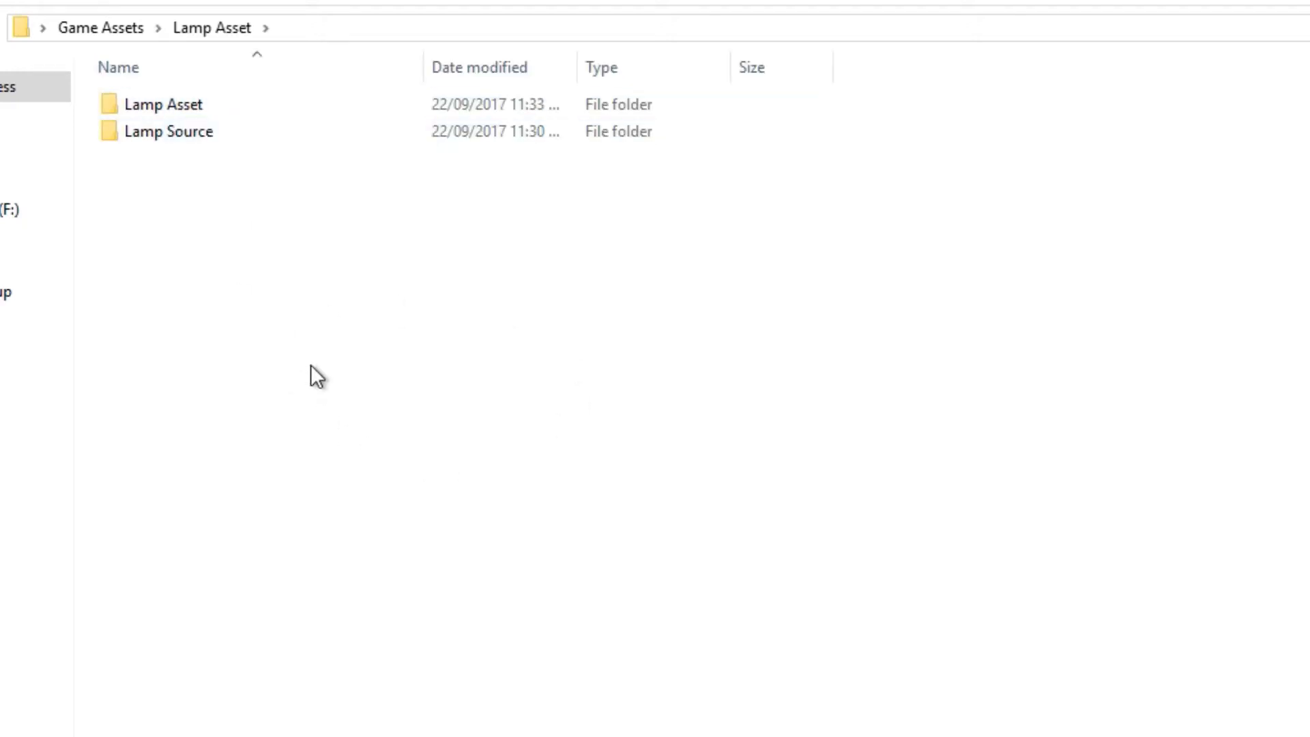
pyautogui.moveTo(385, 264)
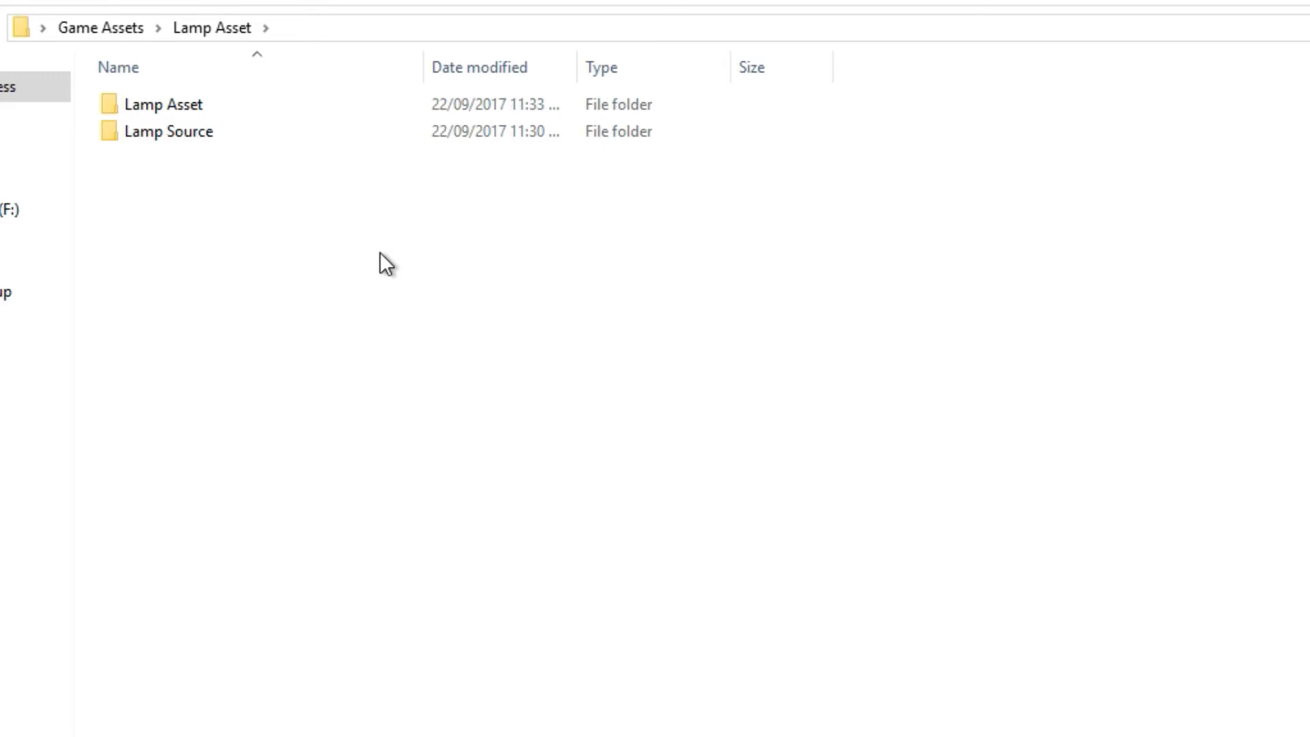
pyautogui.click(165, 105)
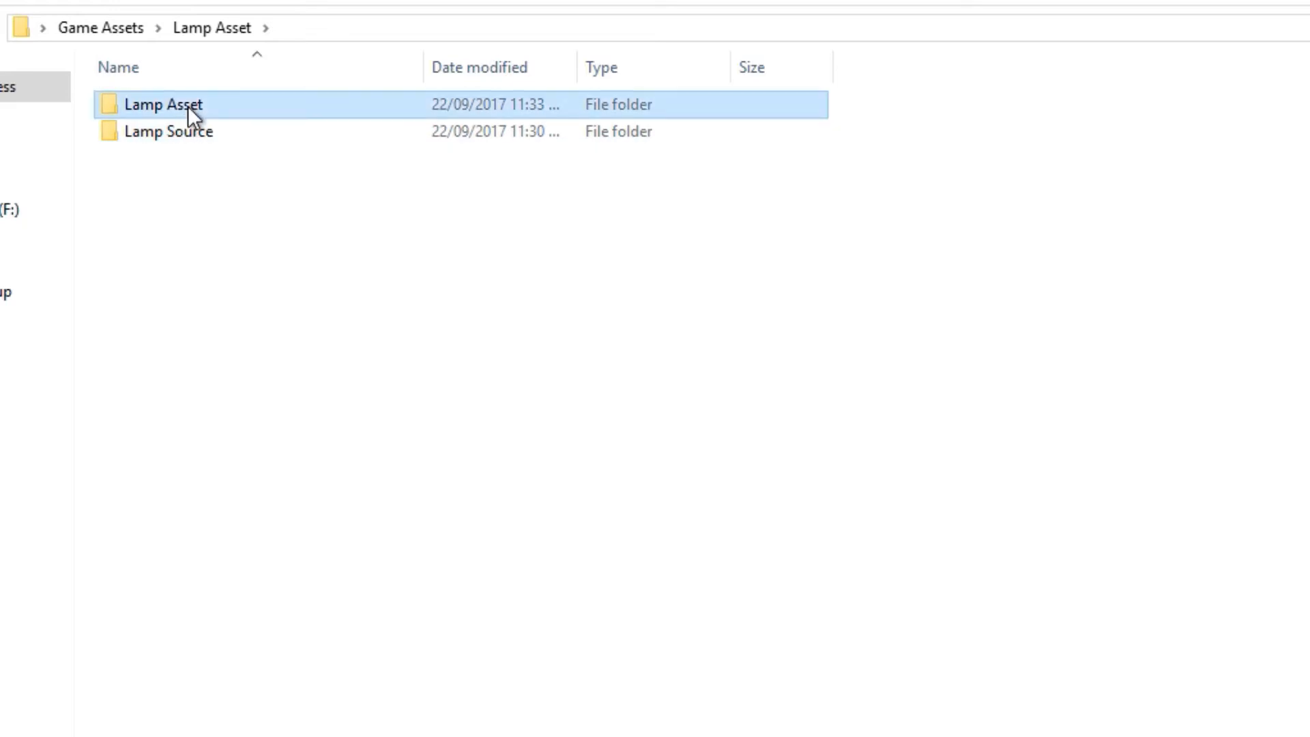
pyautogui.doubleClick(164, 105)
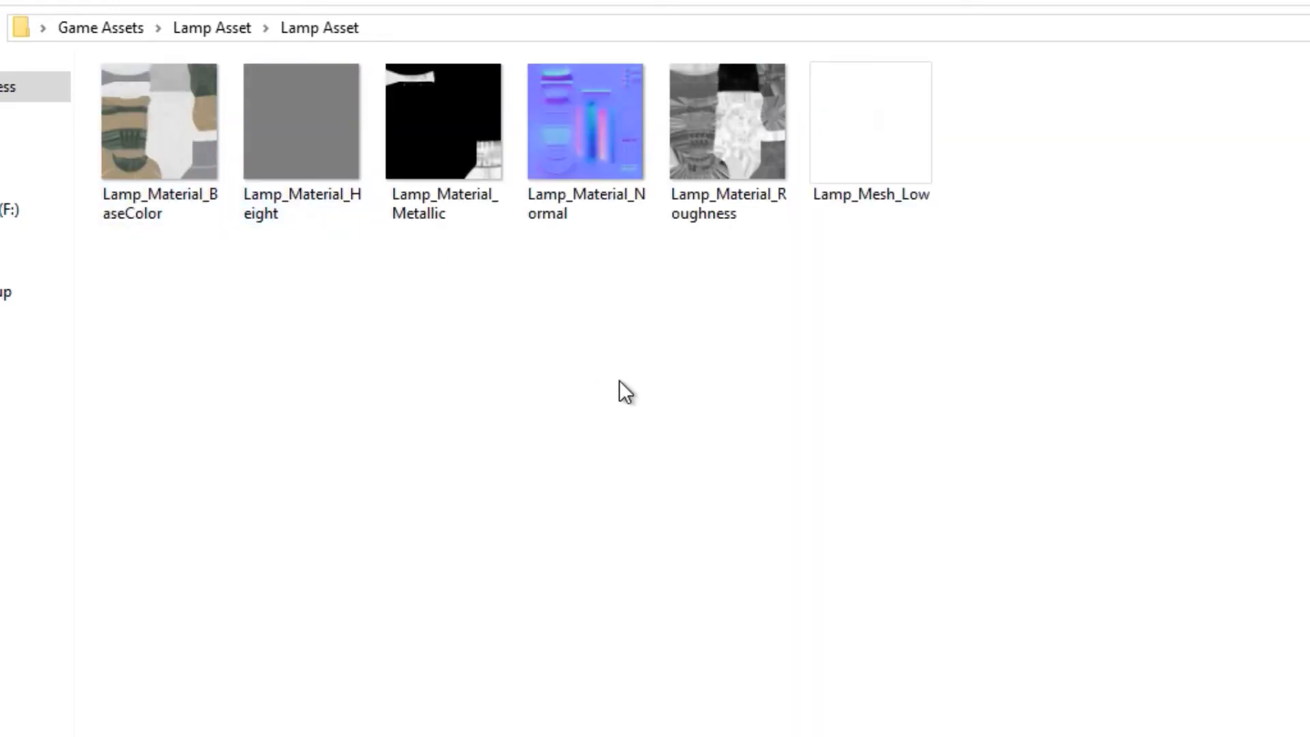
pyautogui.moveTo(615, 427)
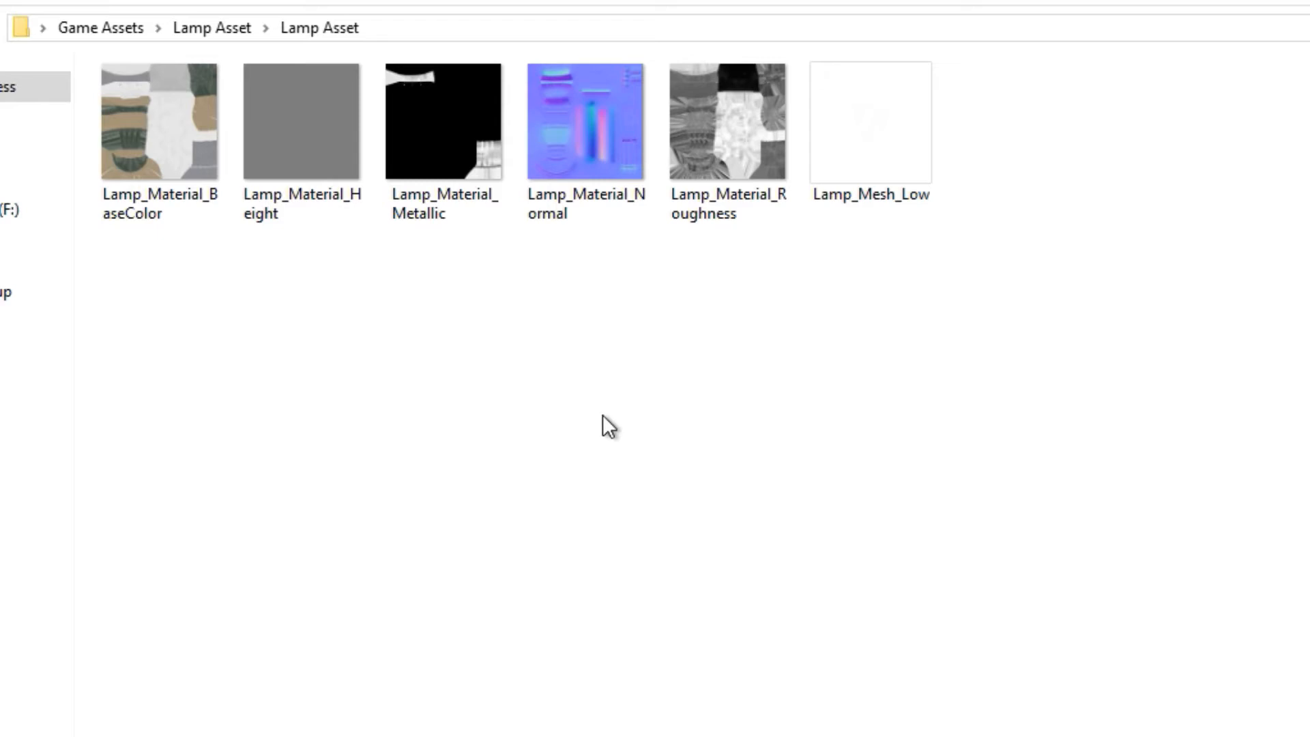
pyautogui.moveTo(1025, 480)
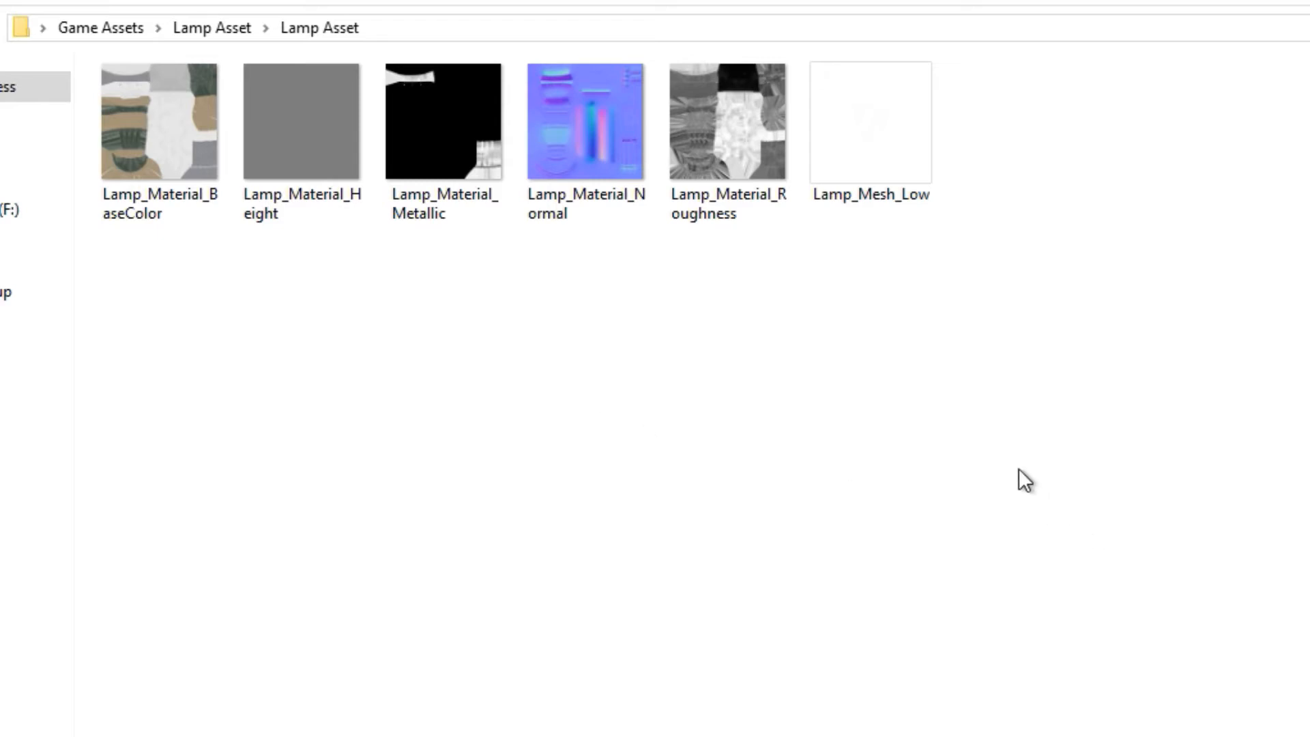
pyautogui.moveTo(976, 489)
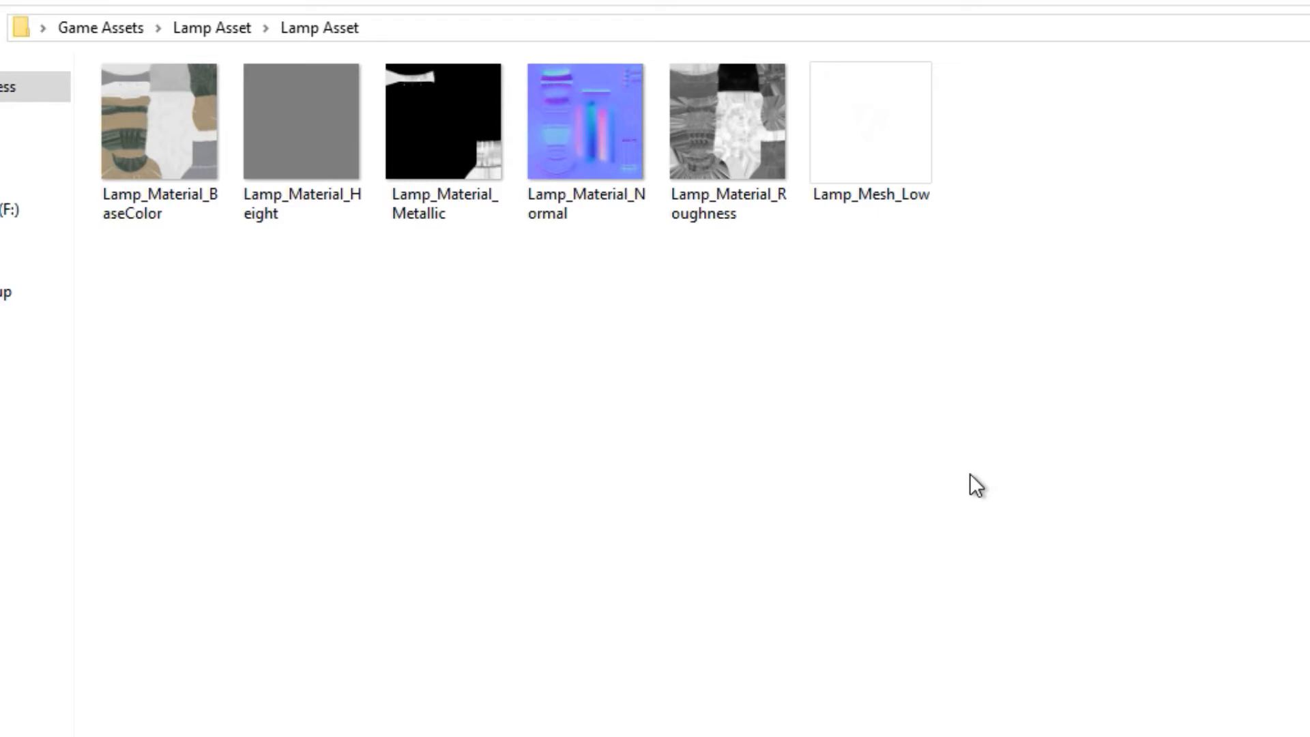
pyautogui.moveTo(53, 75)
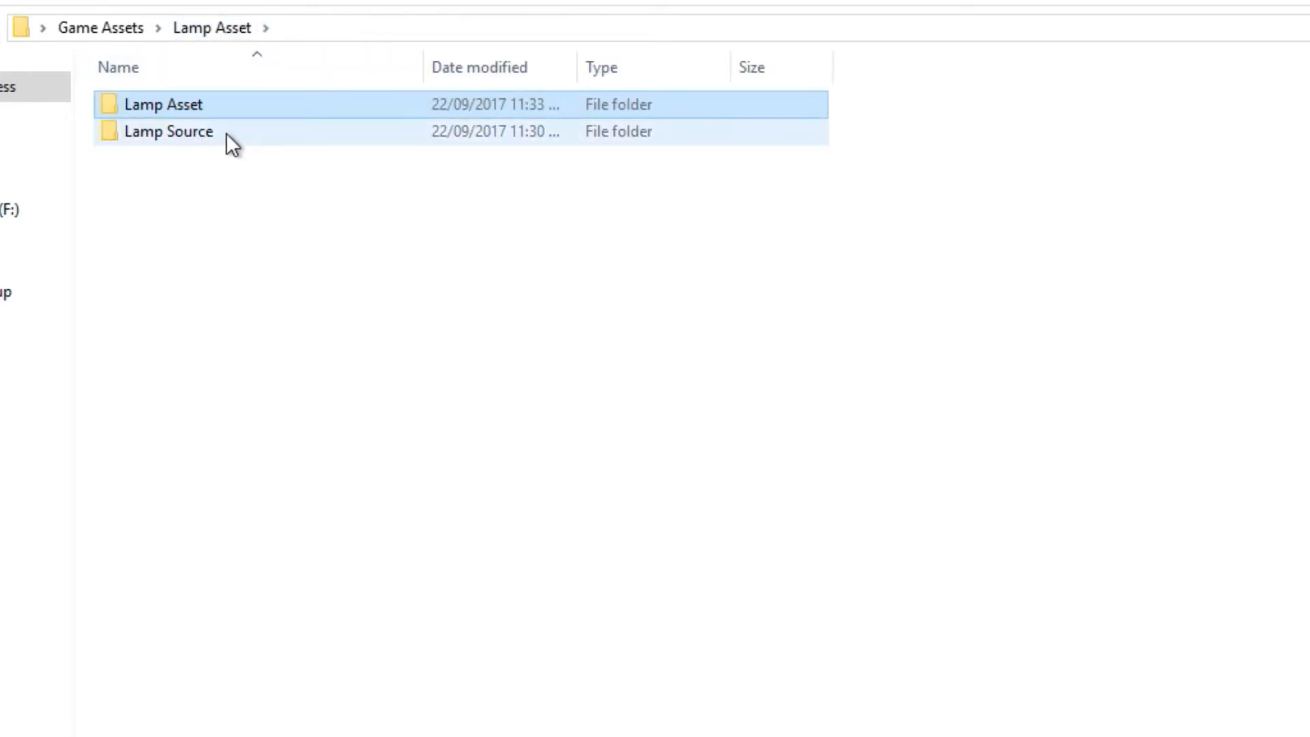
pyautogui.moveTo(213, 142)
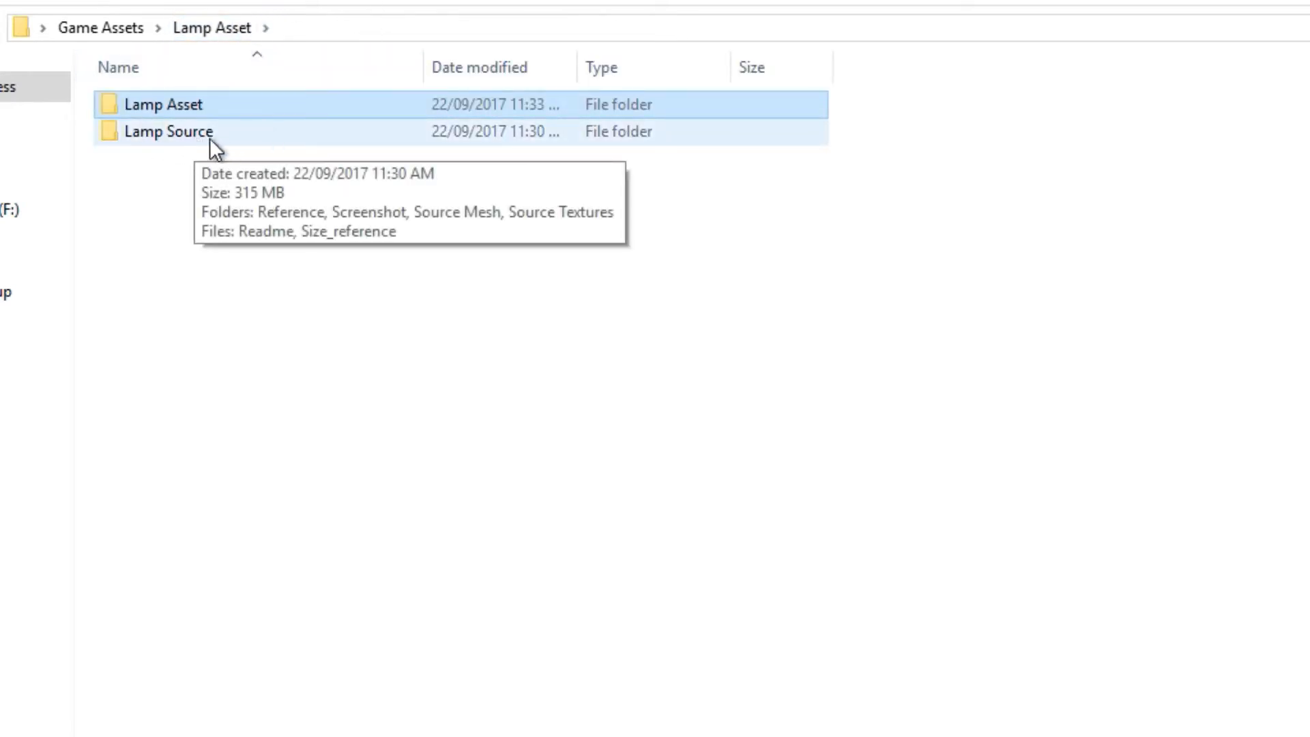
# - Open the Lamp Source folder with Reference, Screenshot, Source Mesh and Source Textures
pyautogui.click(168, 131)
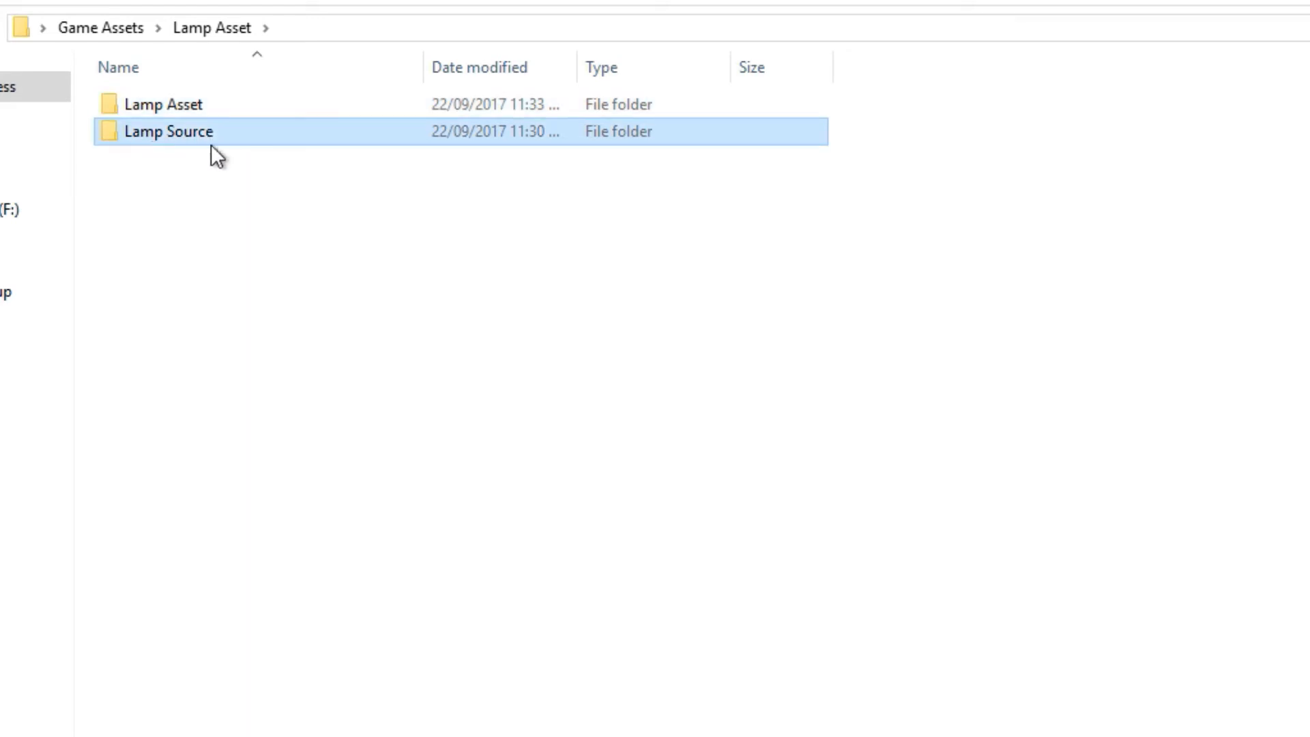
pyautogui.moveTo(205, 143)
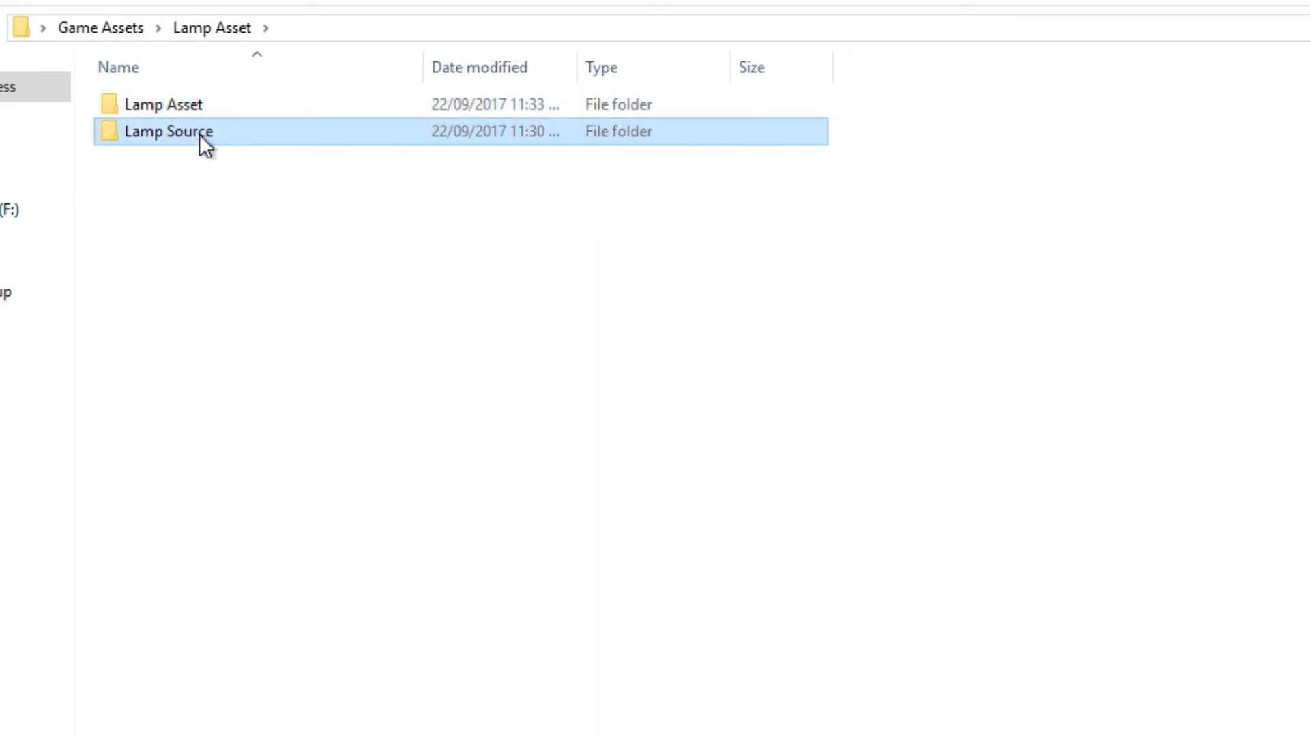
pyautogui.doubleClick(170, 131)
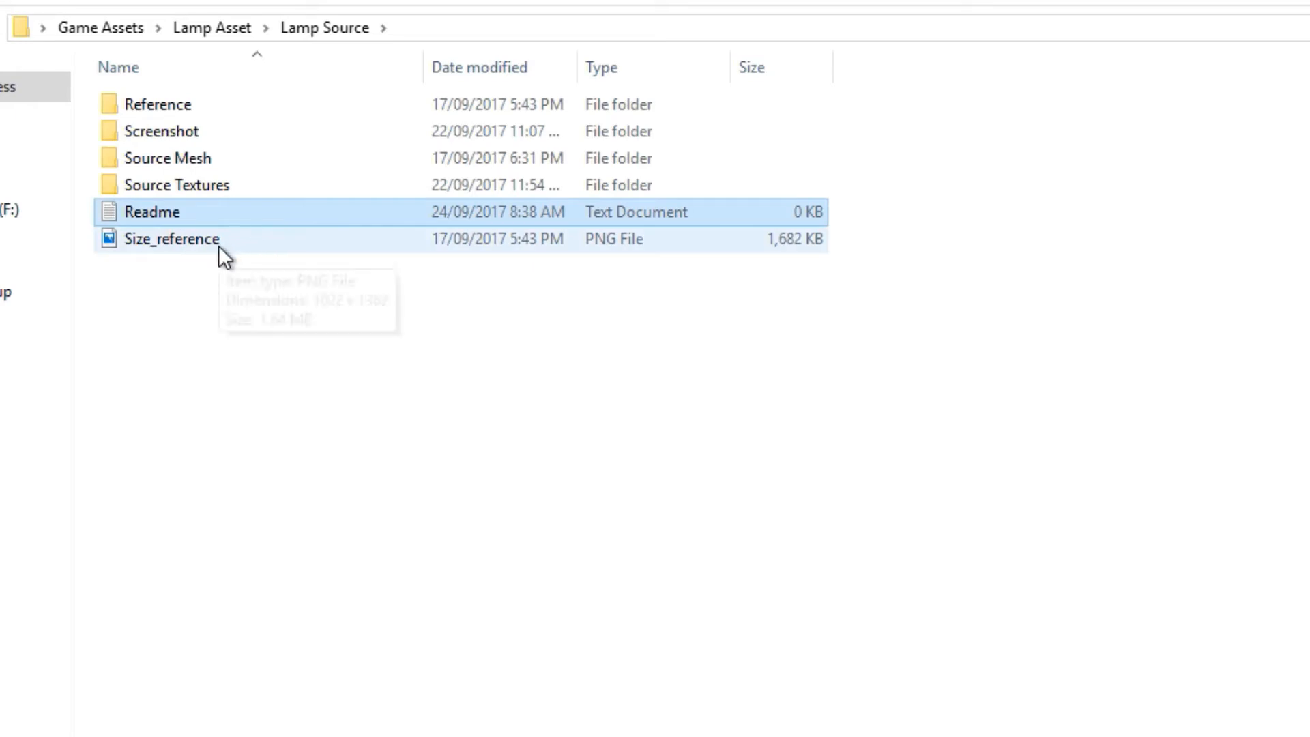
pyautogui.moveTo(185, 277)
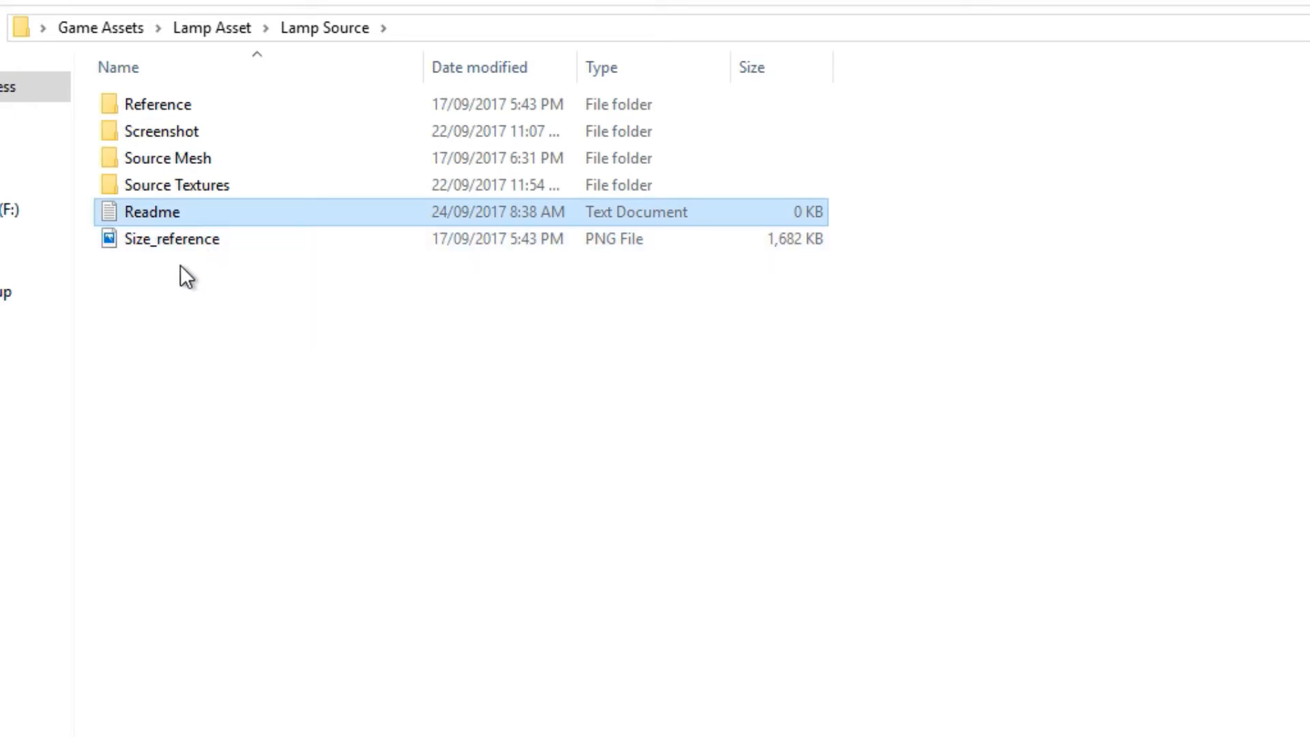
pyautogui.moveTo(174, 273)
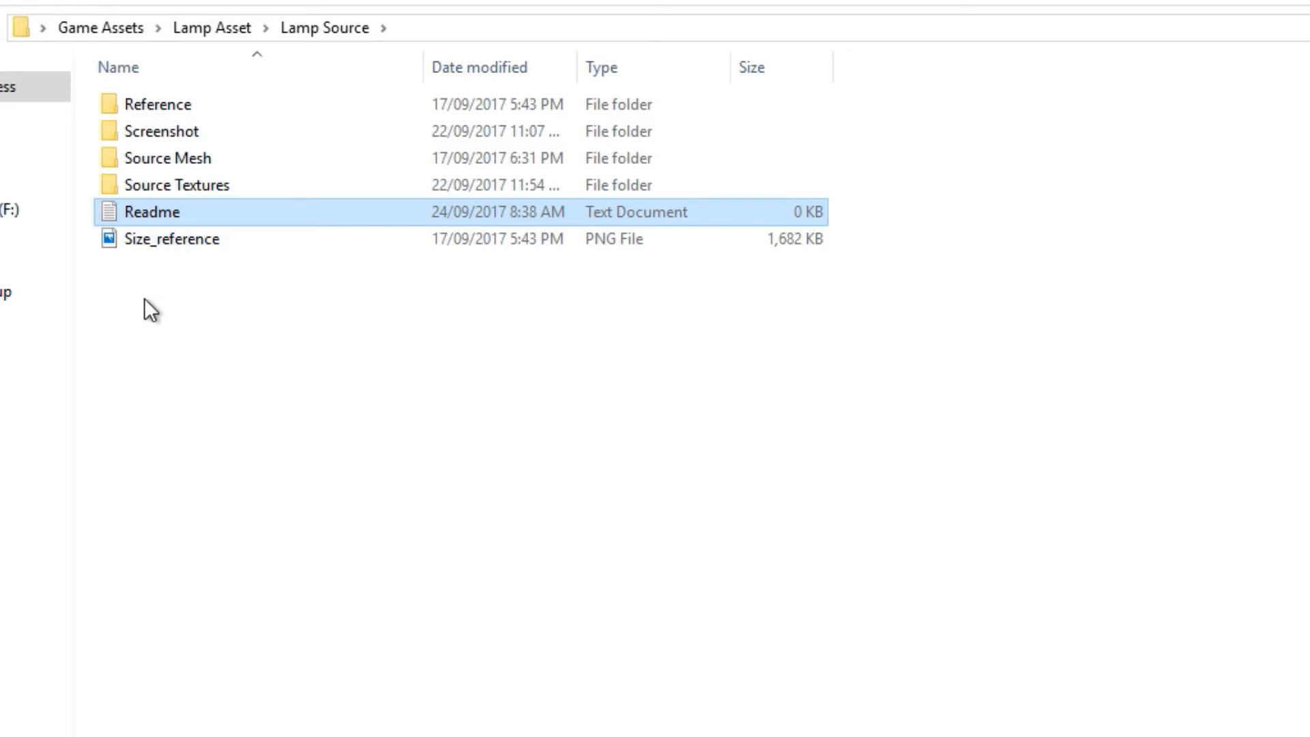
pyautogui.moveTo(200, 248)
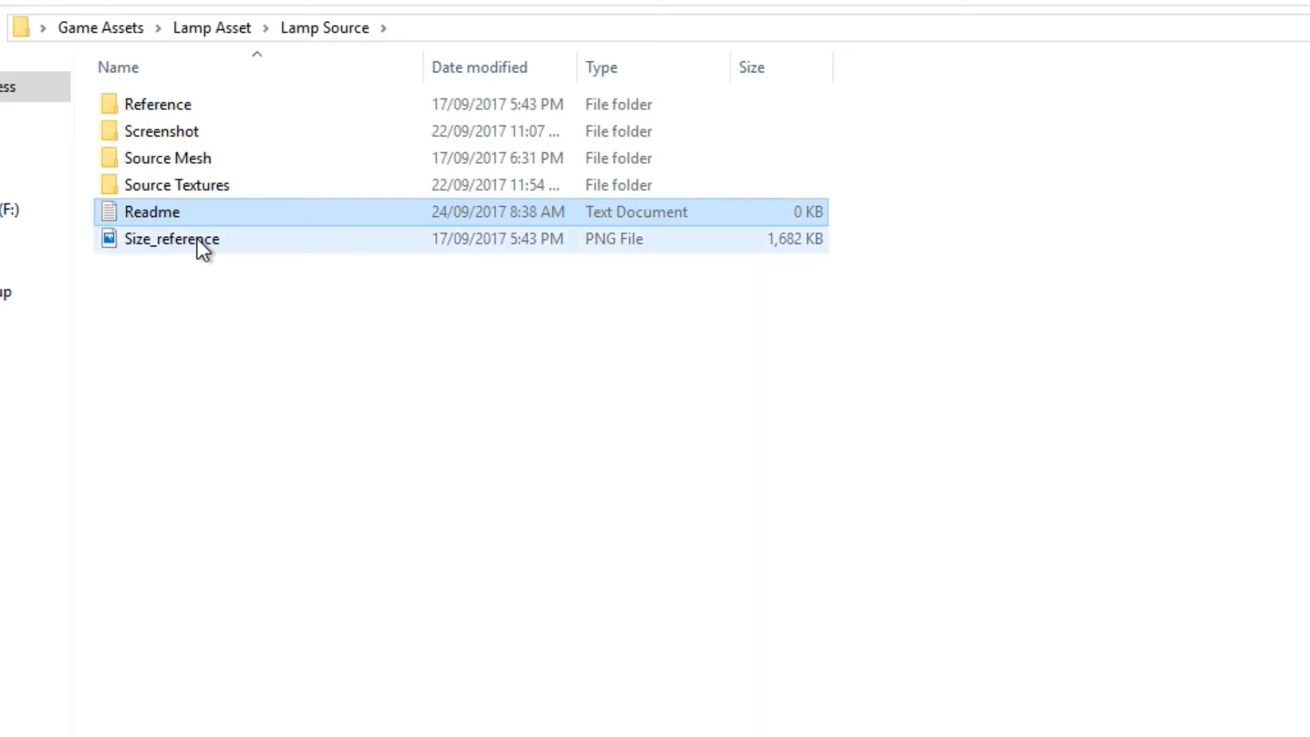
# - View the Size_reference image, then open the Reference folder of lamp photos
pyautogui.doubleClick(172, 237)
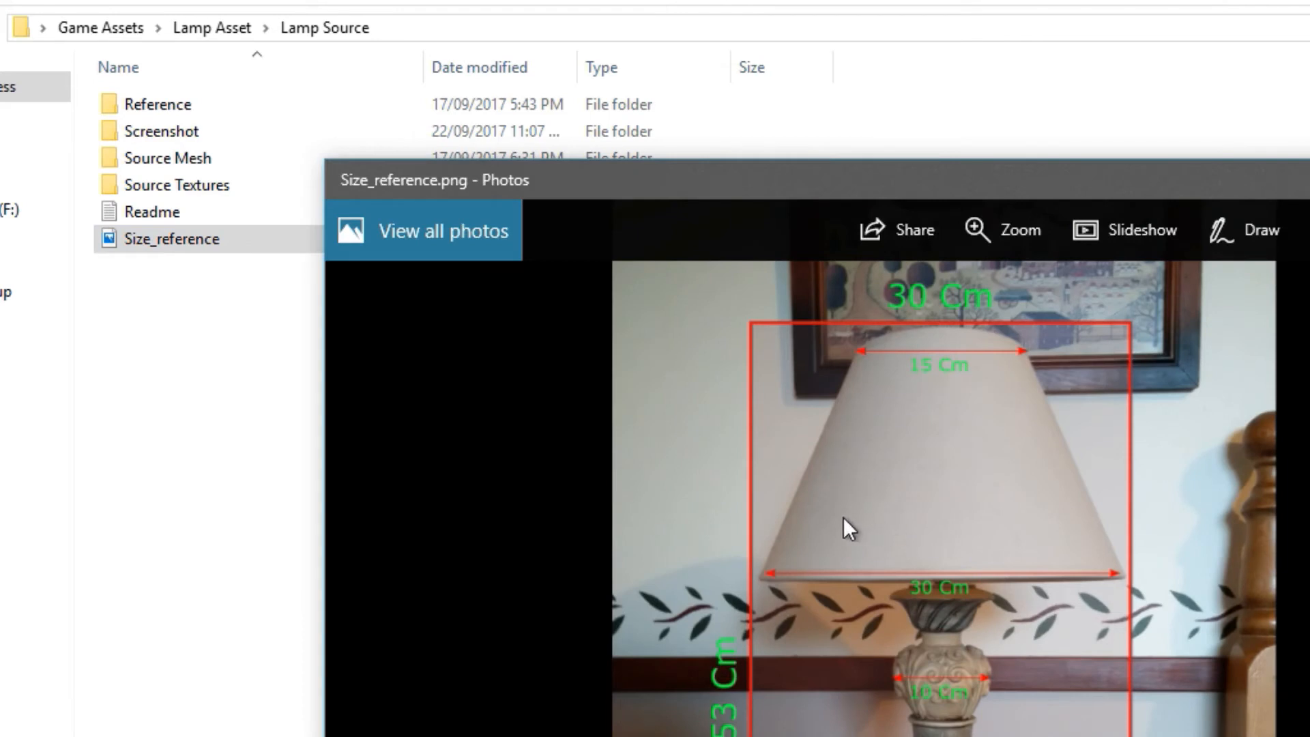
pyautogui.moveTo(840, 531)
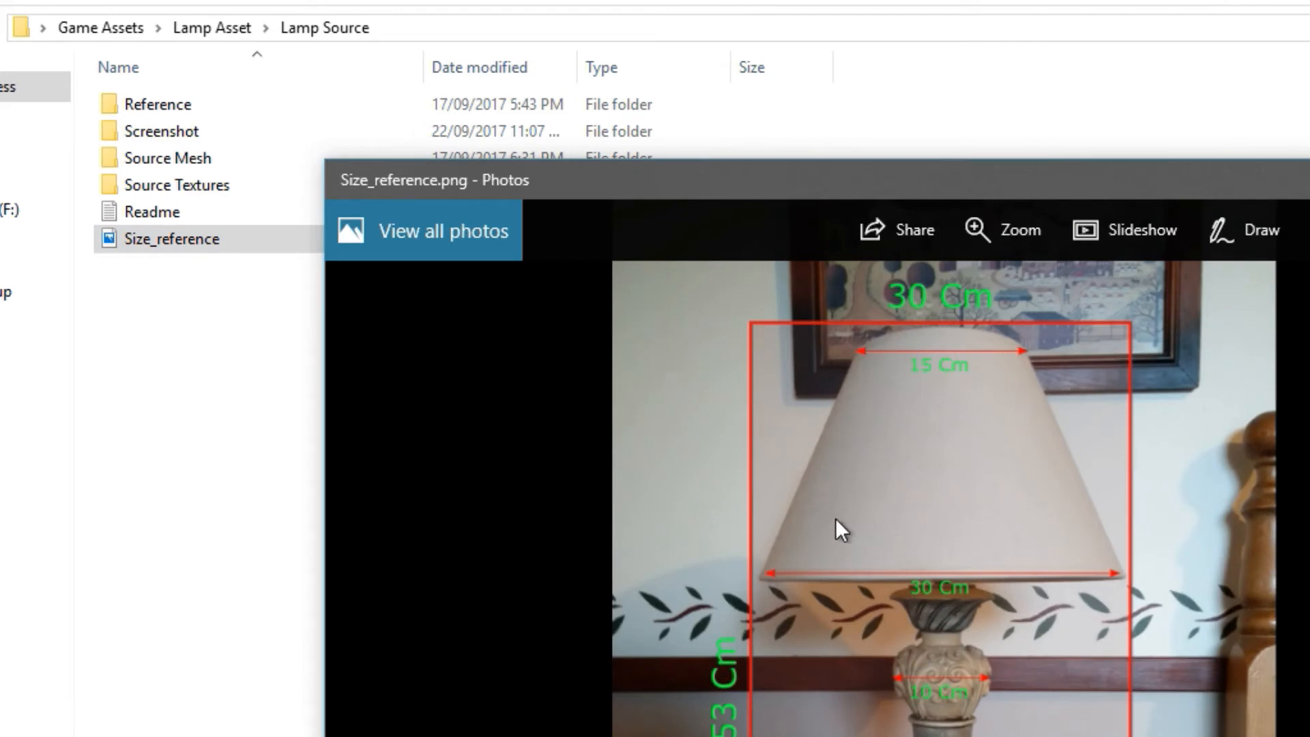
pyautogui.moveTo(1137, 457)
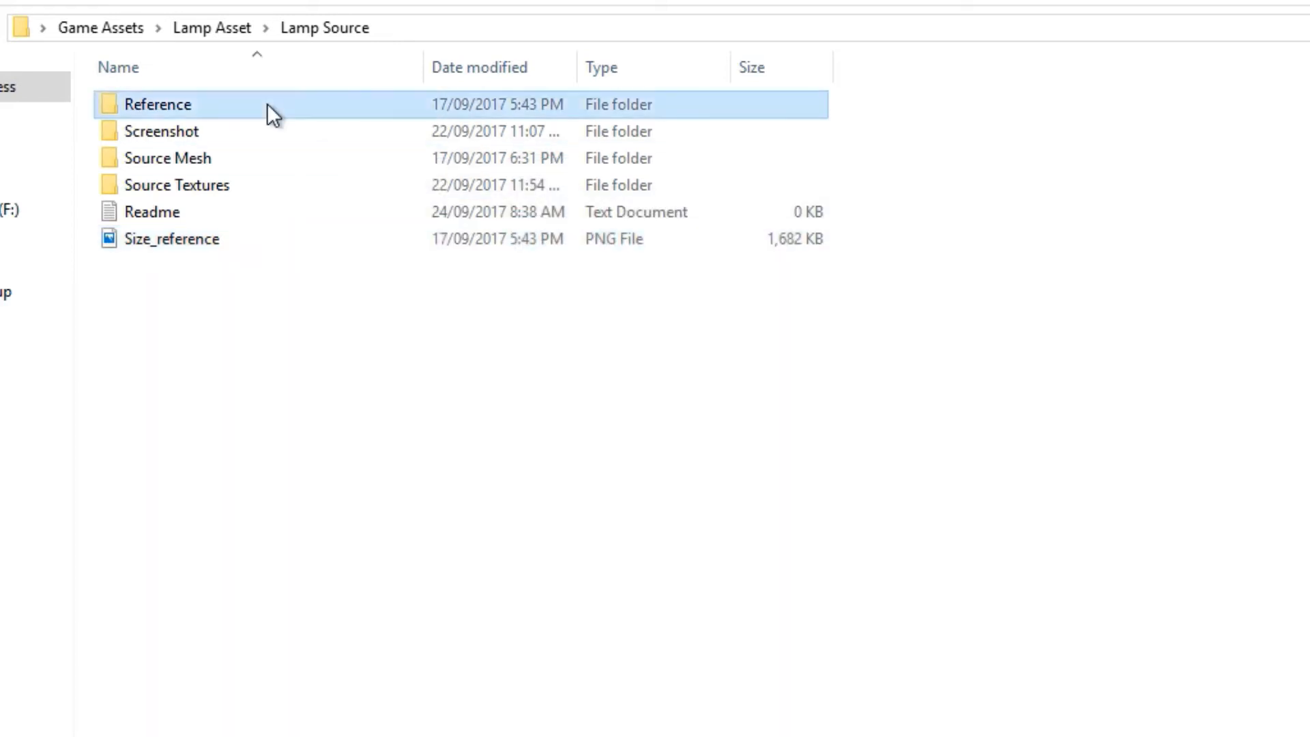
pyautogui.doubleClick(159, 104)
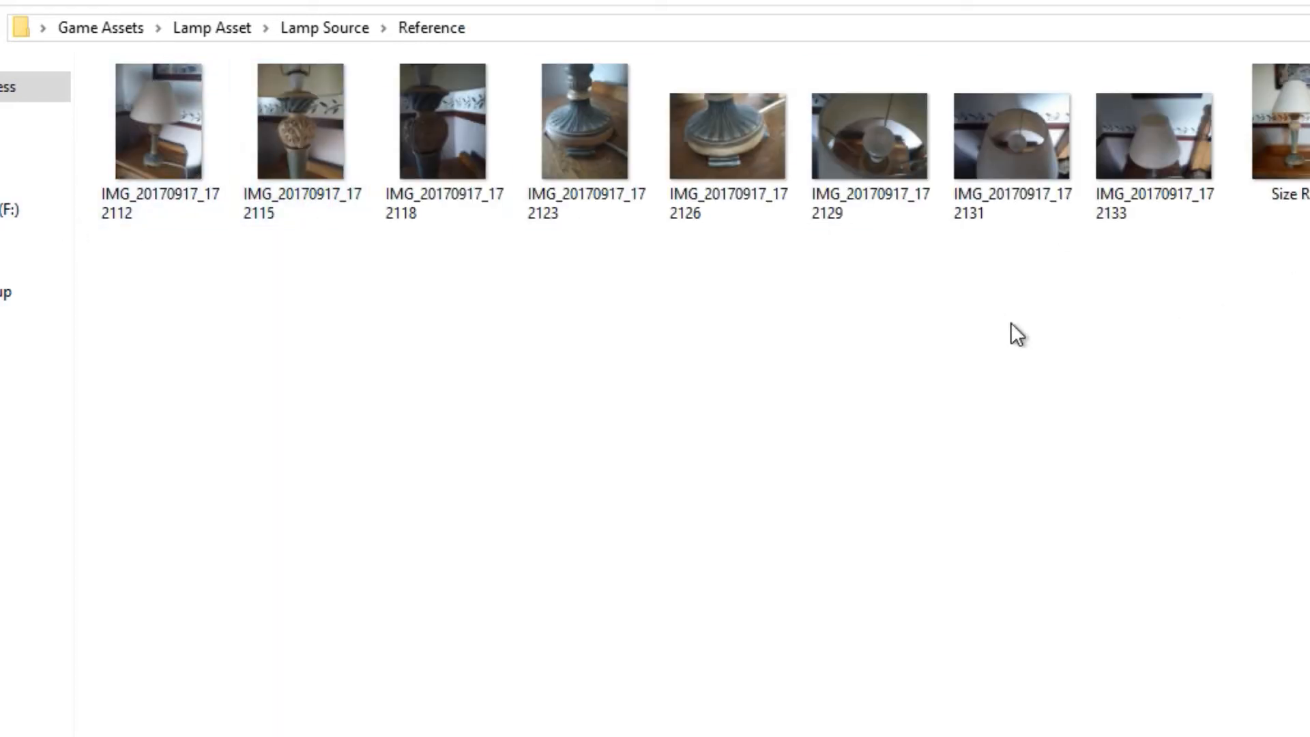
pyautogui.moveTo(515, 453)
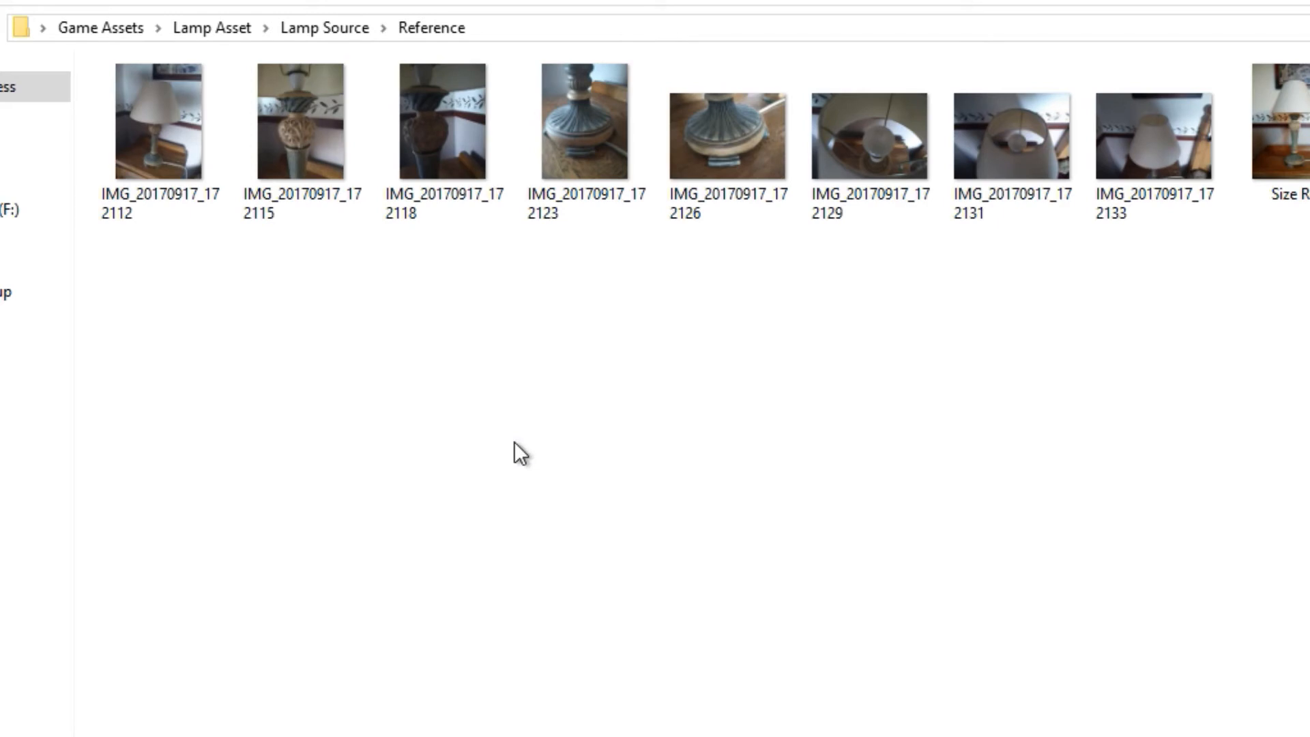
pyautogui.moveTo(501, 459)
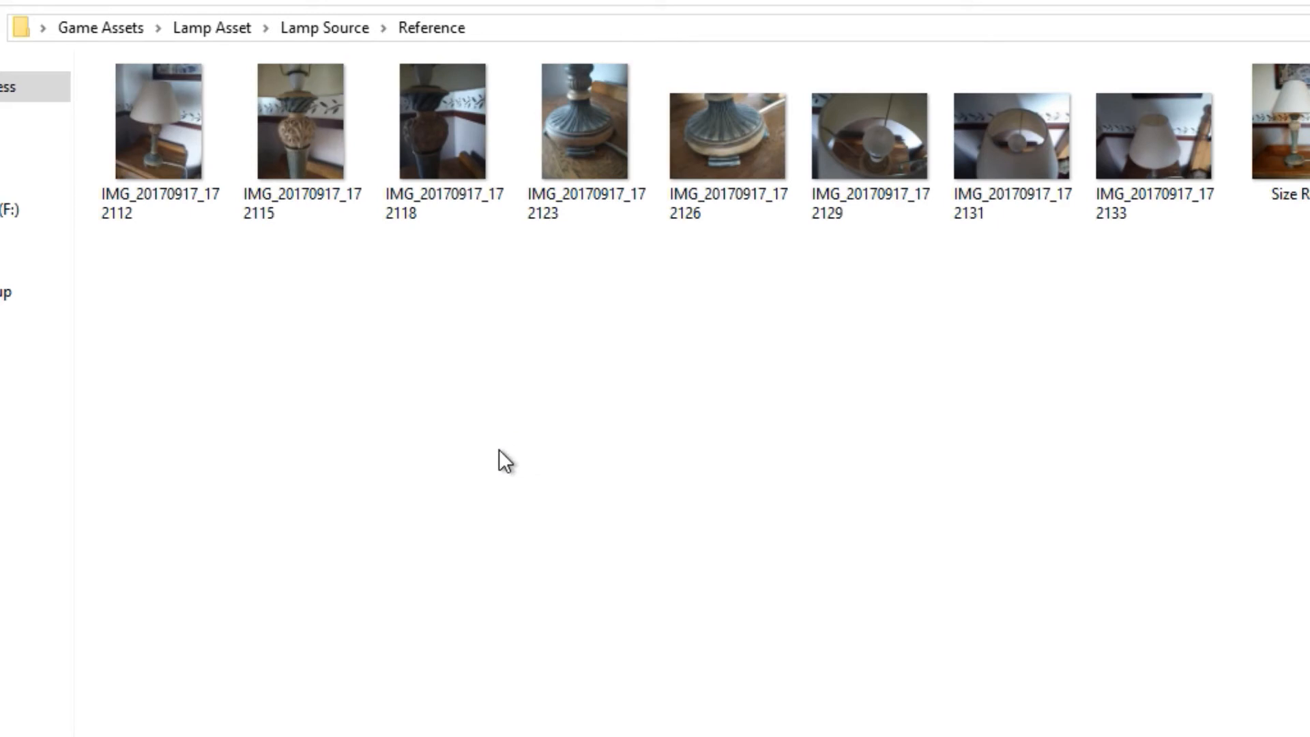
pyautogui.moveTo(356, 443)
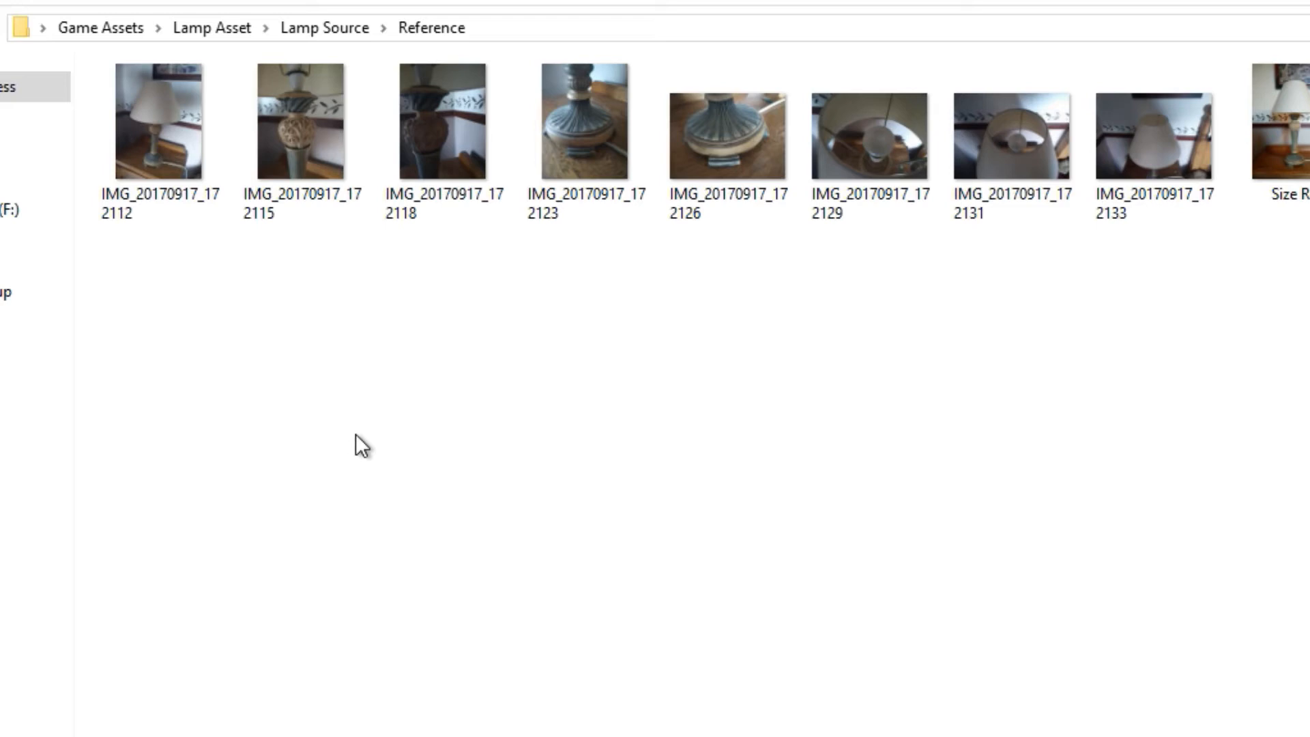
pyautogui.moveTo(325, 27)
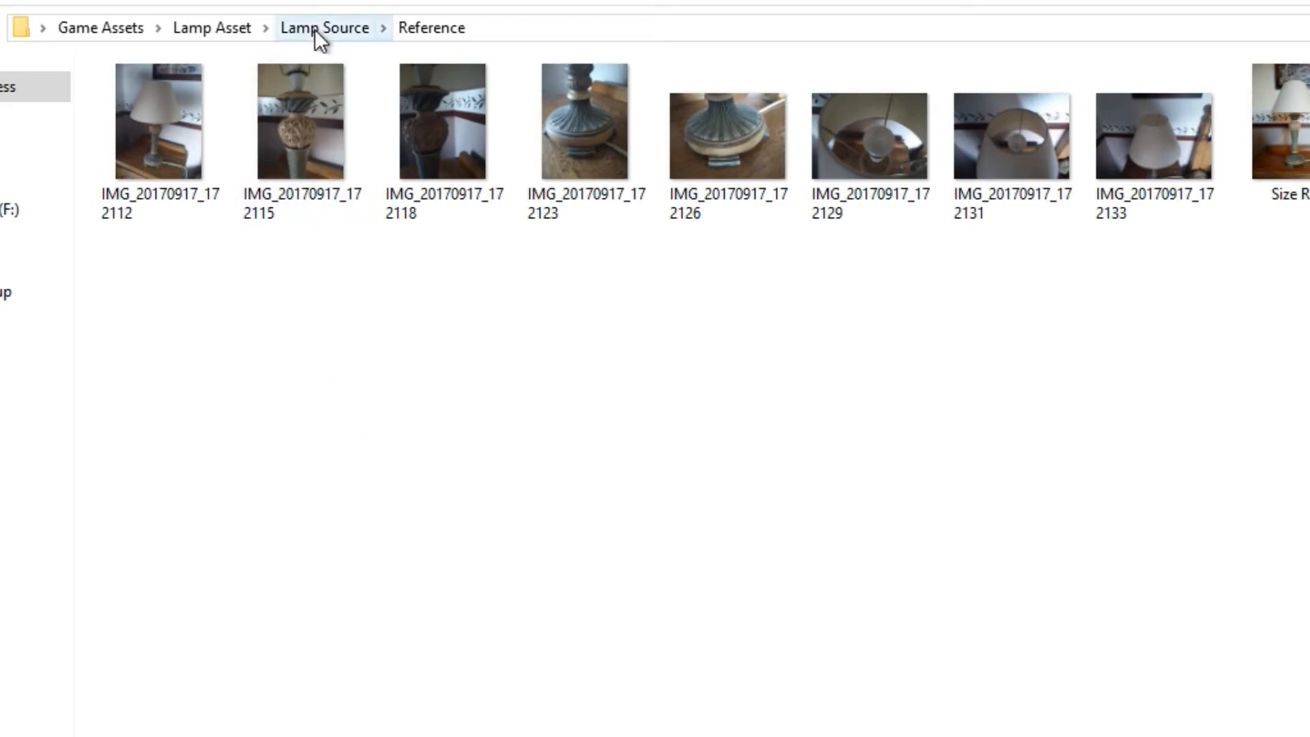
# - Go back up to the Lamp Source folder via the breadcrumb
pyautogui.click(325, 27)
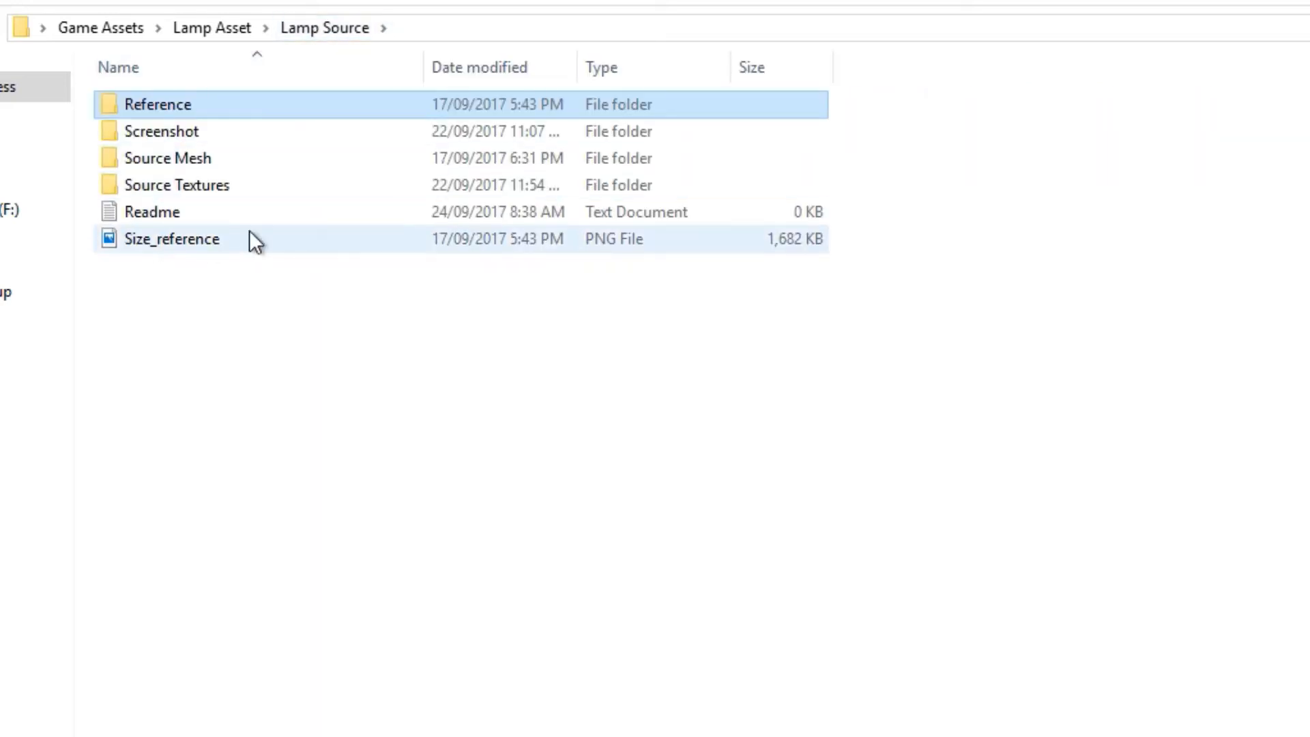
pyautogui.moveTo(196, 150)
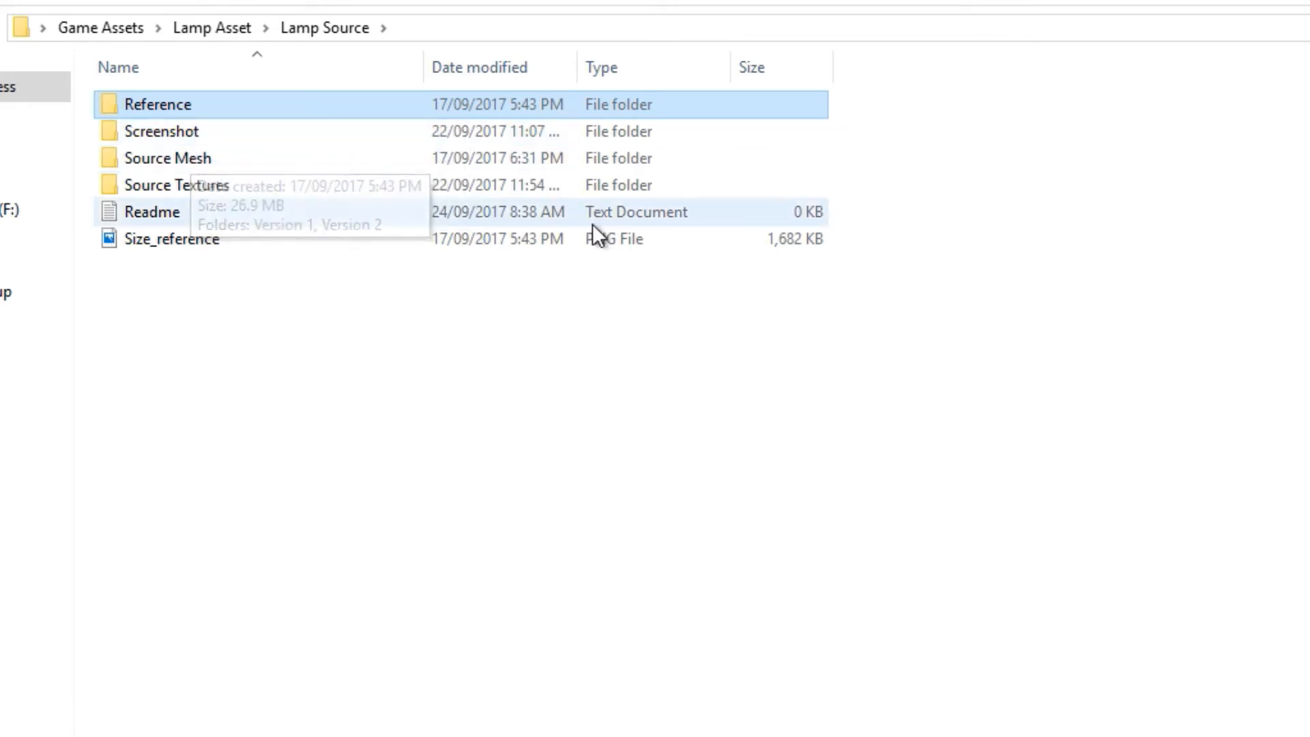
pyautogui.moveTo(489, 184)
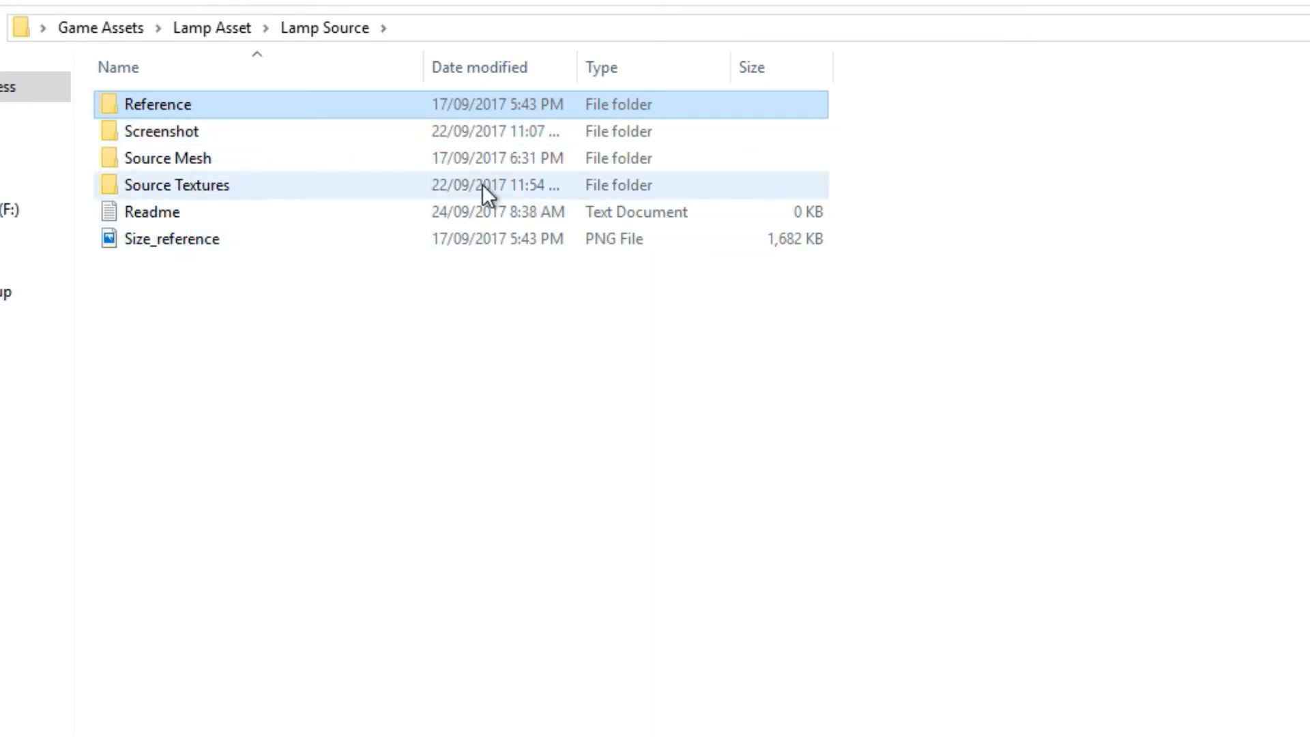
pyautogui.moveTo(514, 293)
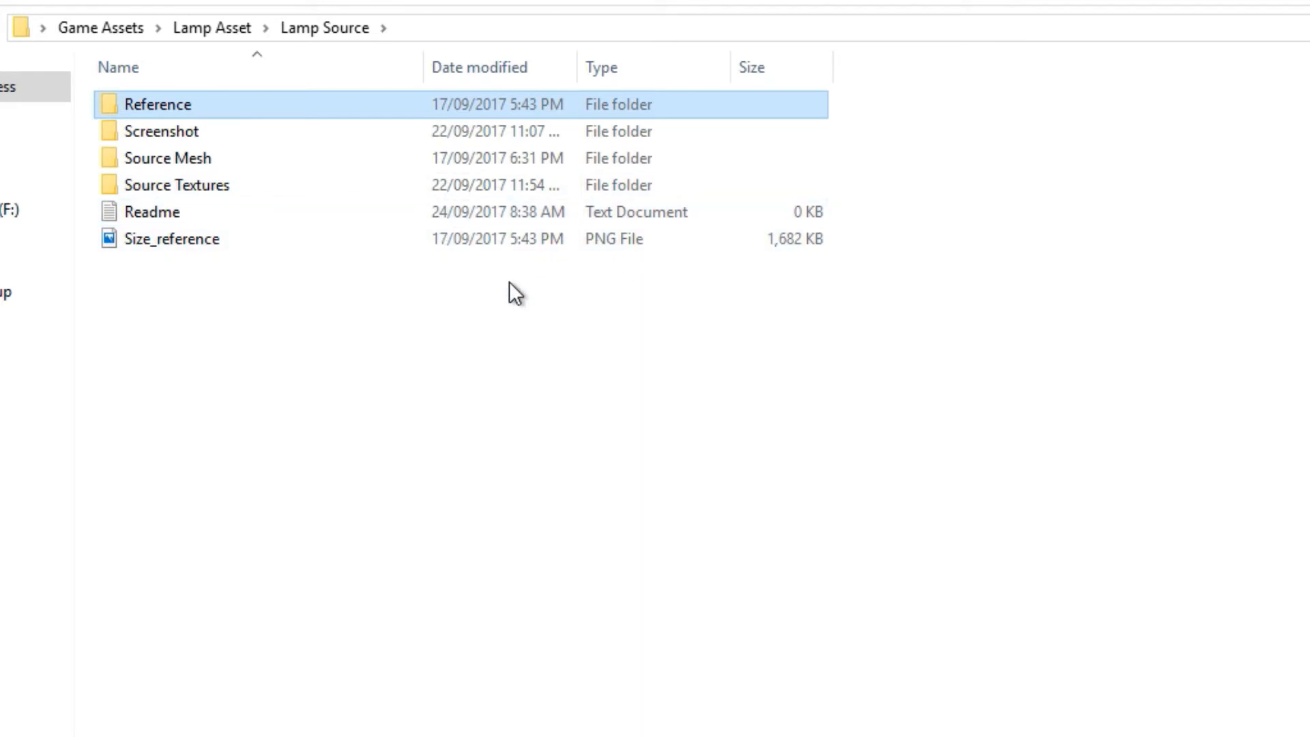
pyautogui.moveTo(380, 161)
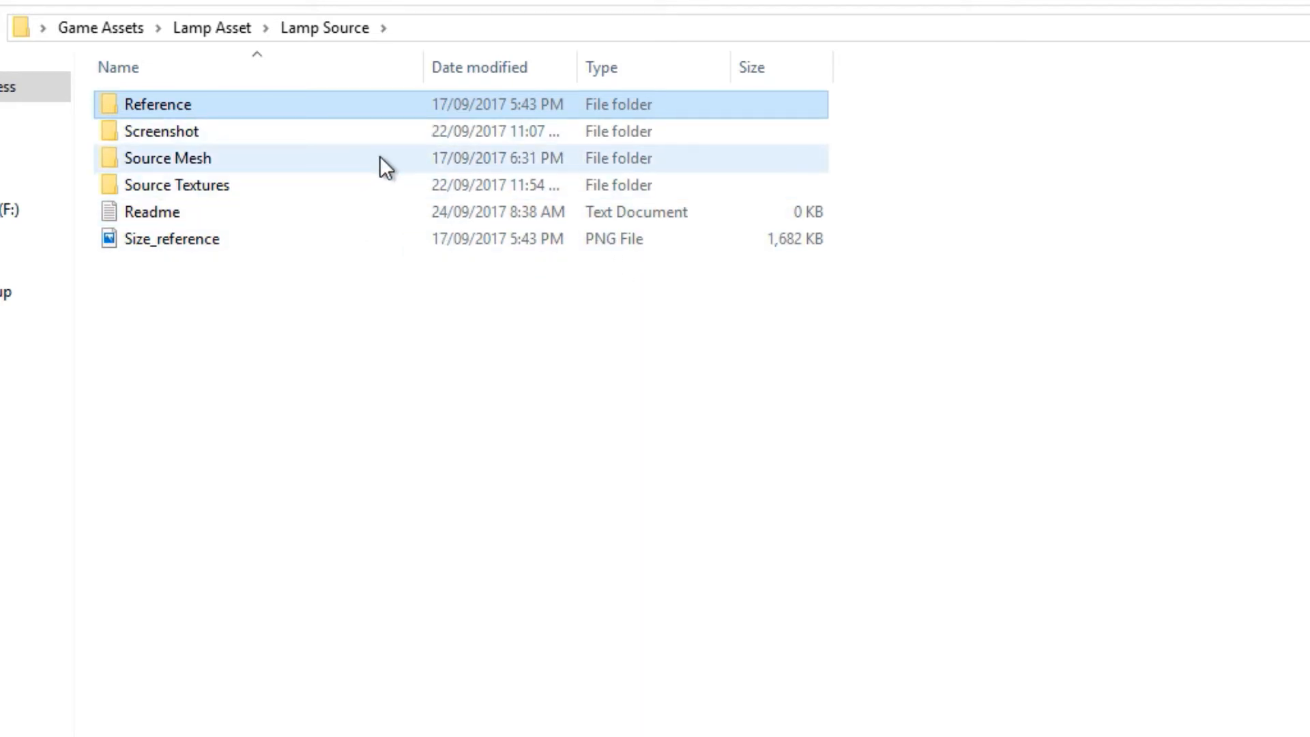
pyautogui.moveTo(167, 159)
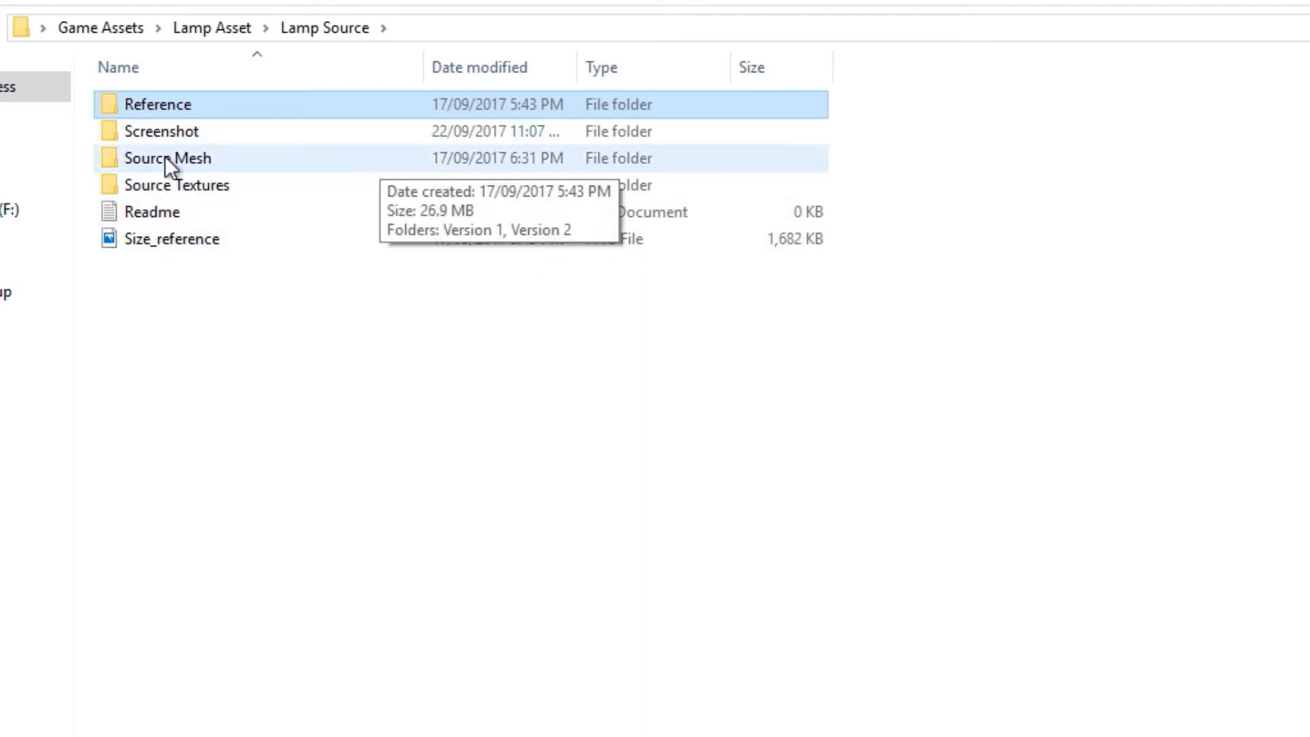
pyautogui.moveTo(334, 182)
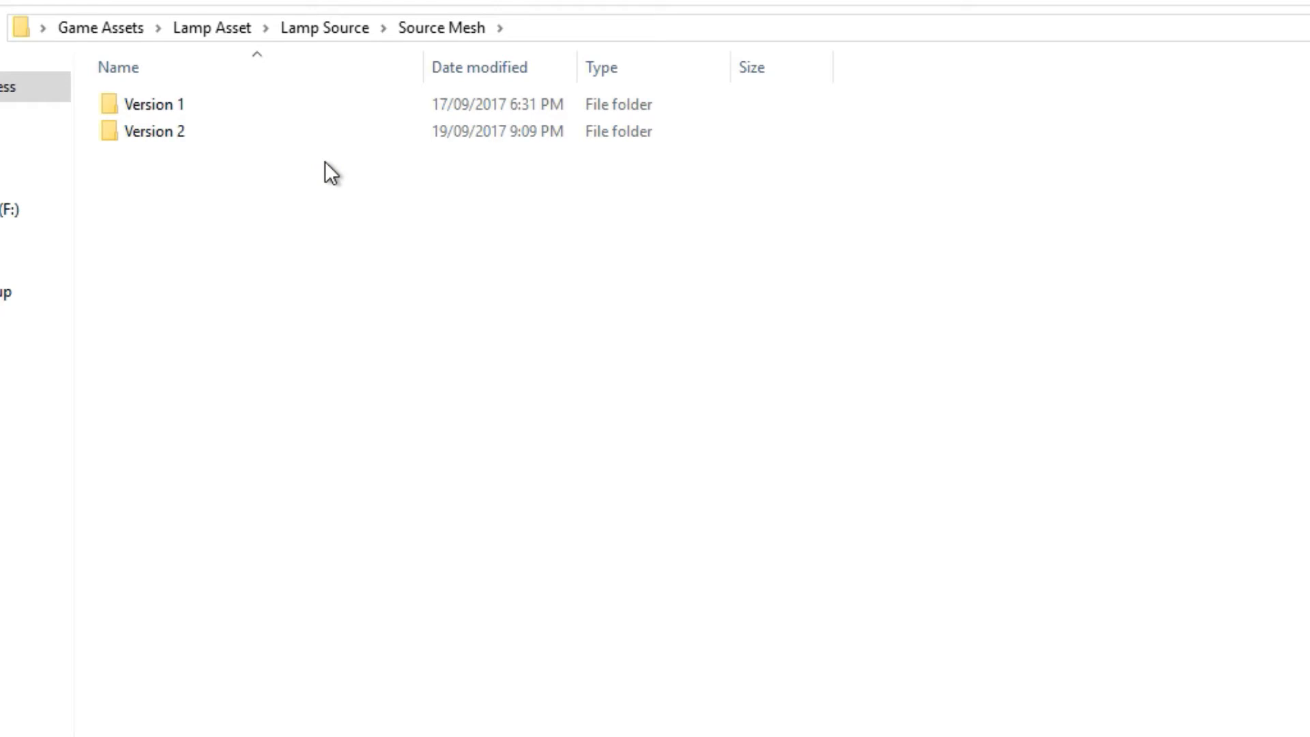
# - Open the Version 1 folder holding the LampAsset Blender file and BLEND1 backup
pyautogui.doubleClick(154, 103)
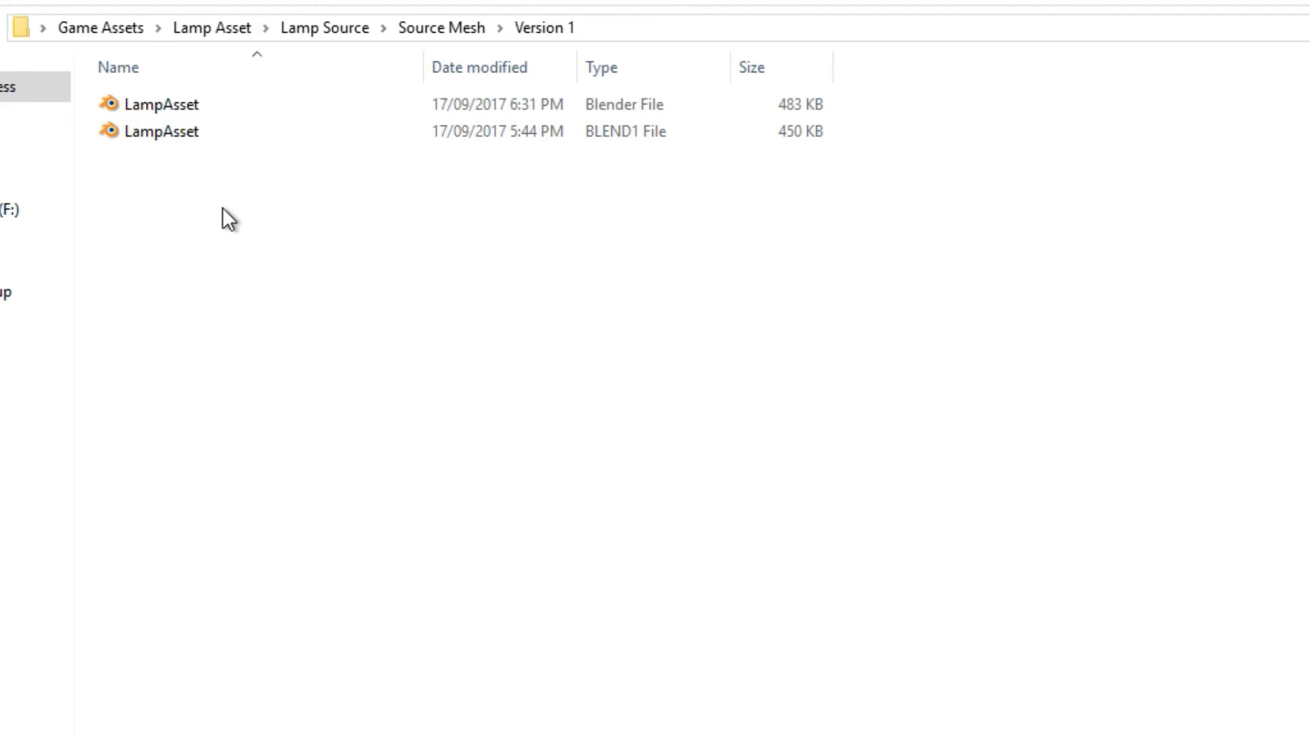
pyautogui.moveTo(206, 229)
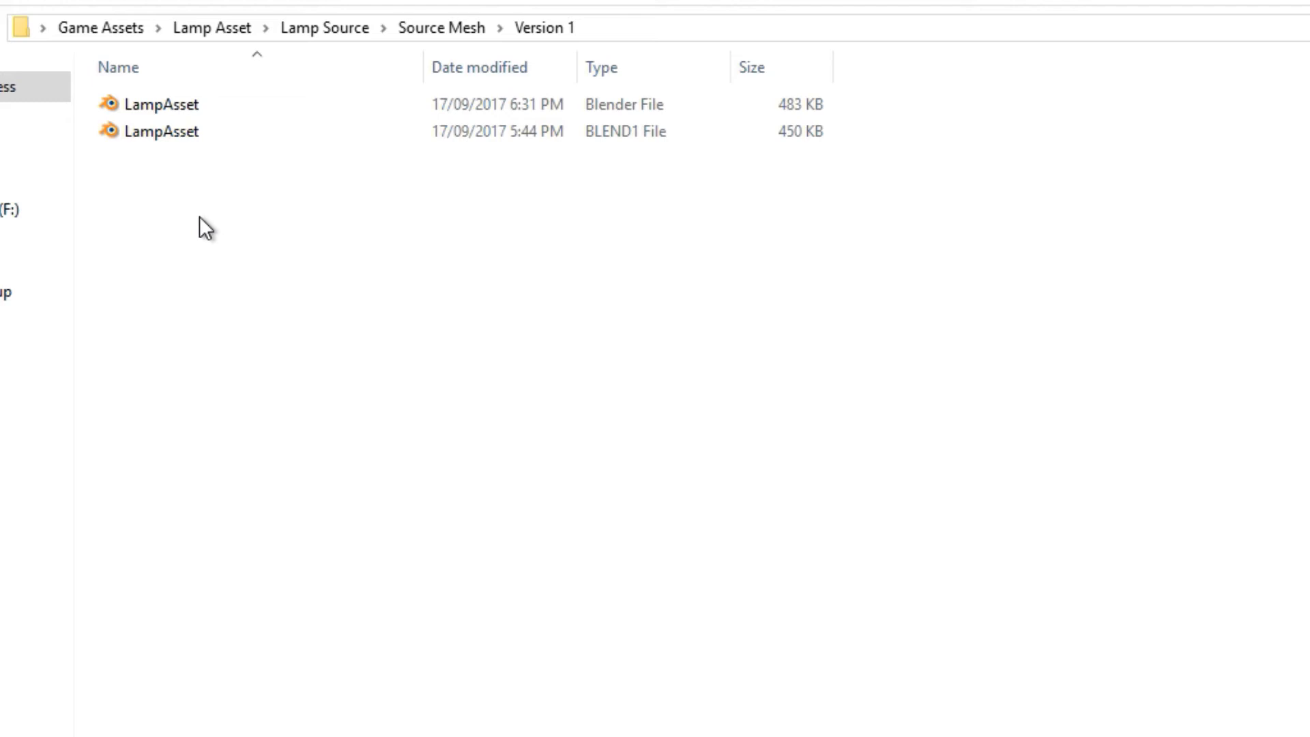
pyautogui.moveTo(212, 266)
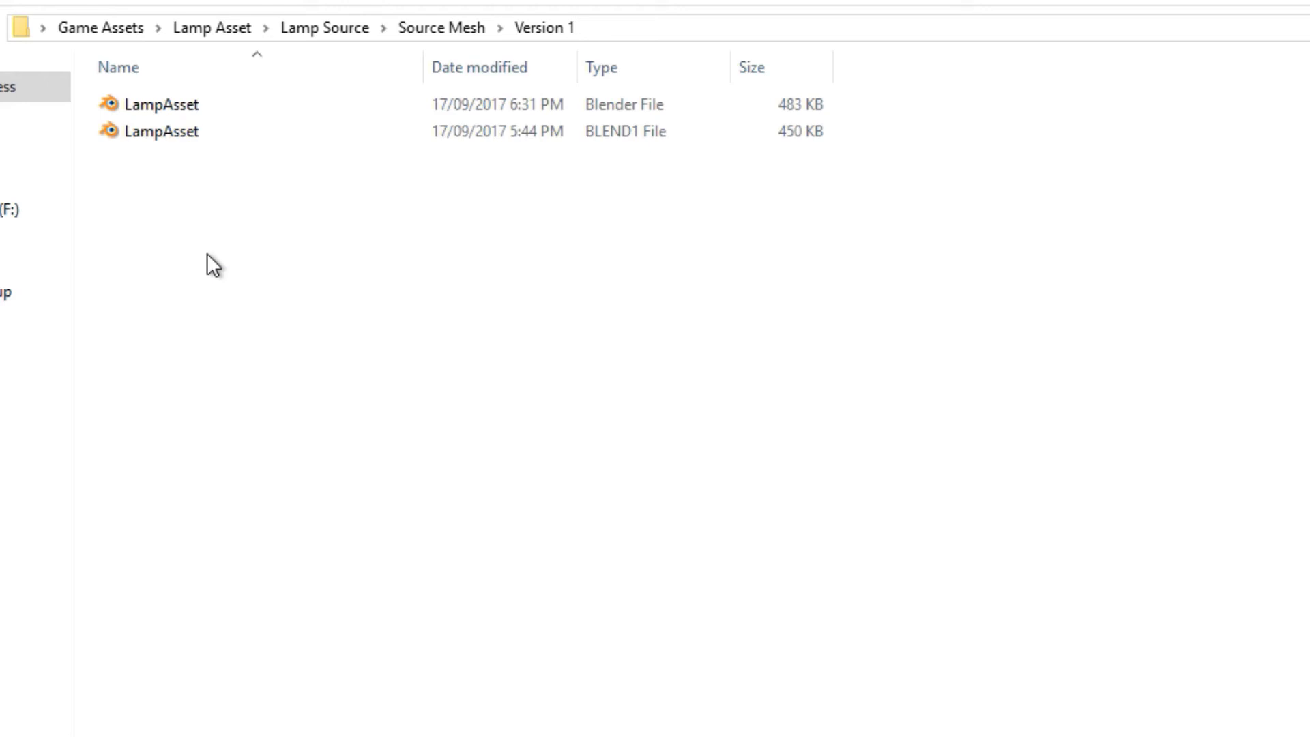
pyautogui.moveTo(426, 36)
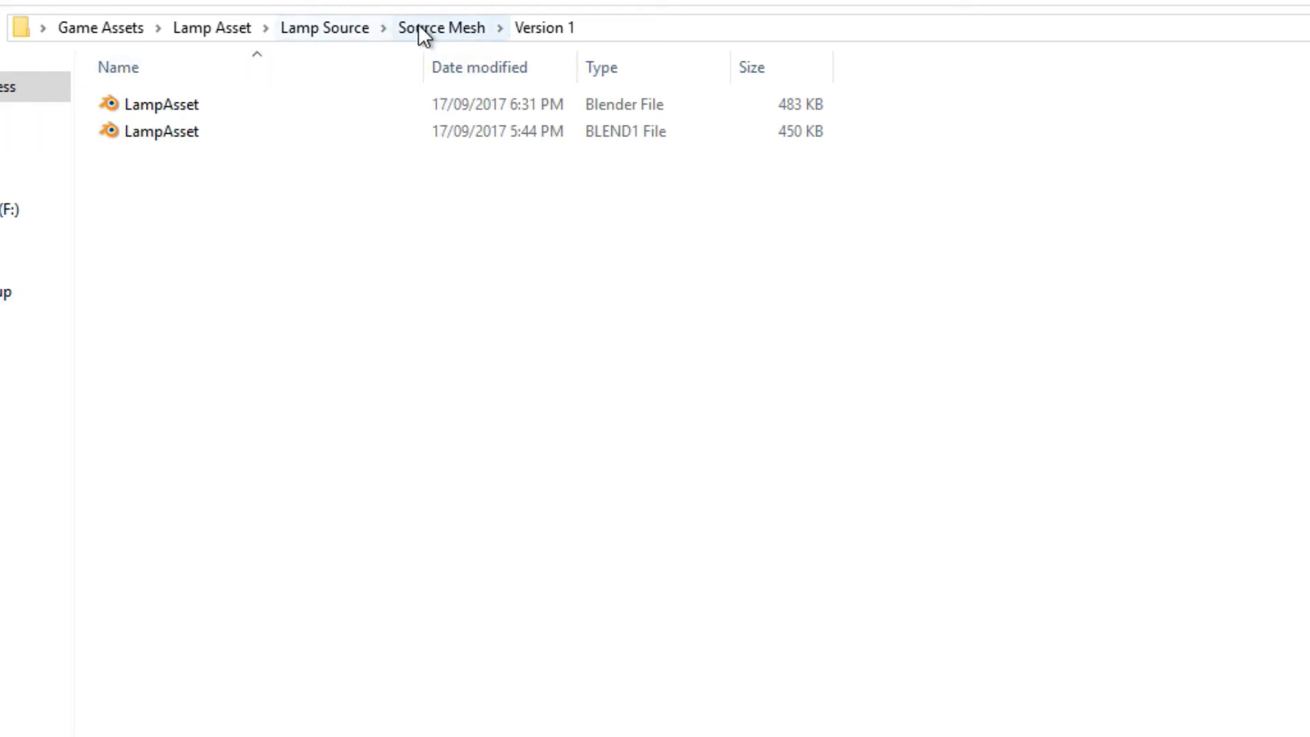
# - Return to the Source Mesh folder listing Version 1 and Version 2
pyautogui.click(441, 27)
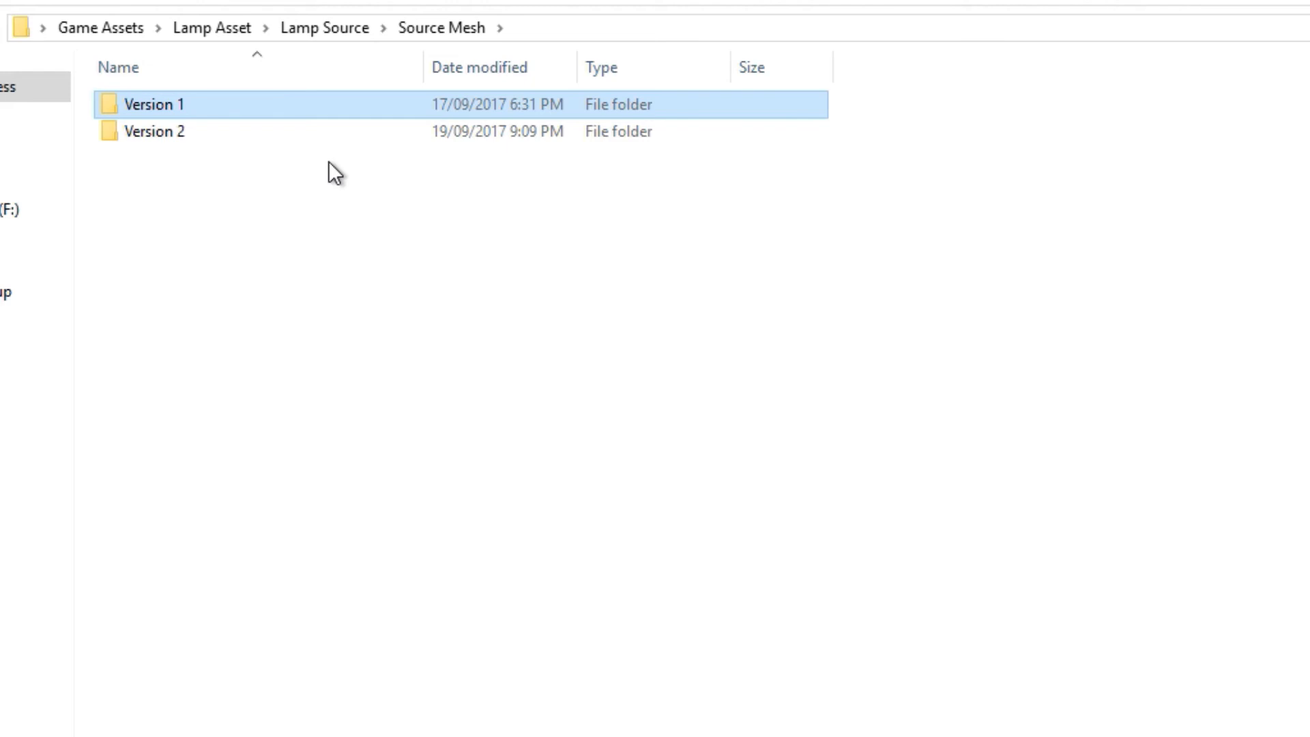
pyautogui.moveTo(349, 52)
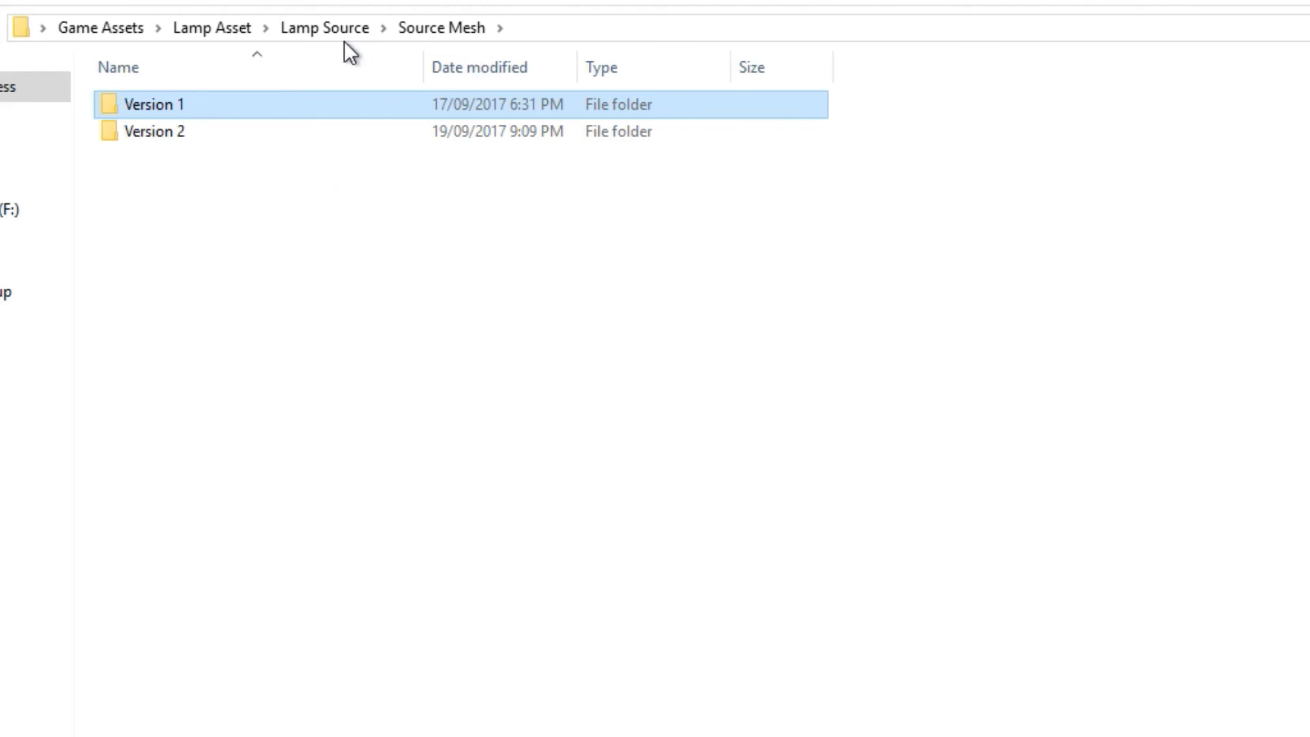
pyautogui.moveTo(381, 161)
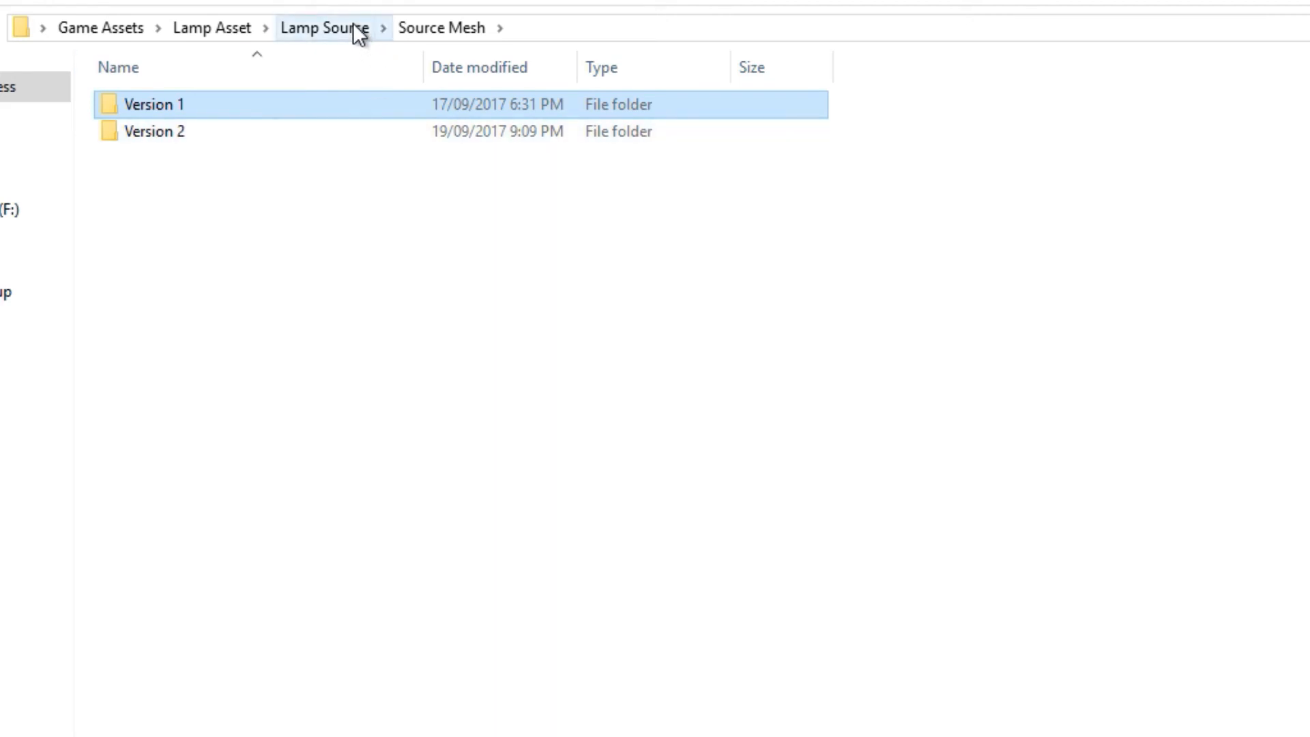
# - Go up to Lamp Source and open Source Textures with the Lamp Substance Painter file
pyautogui.click(325, 28)
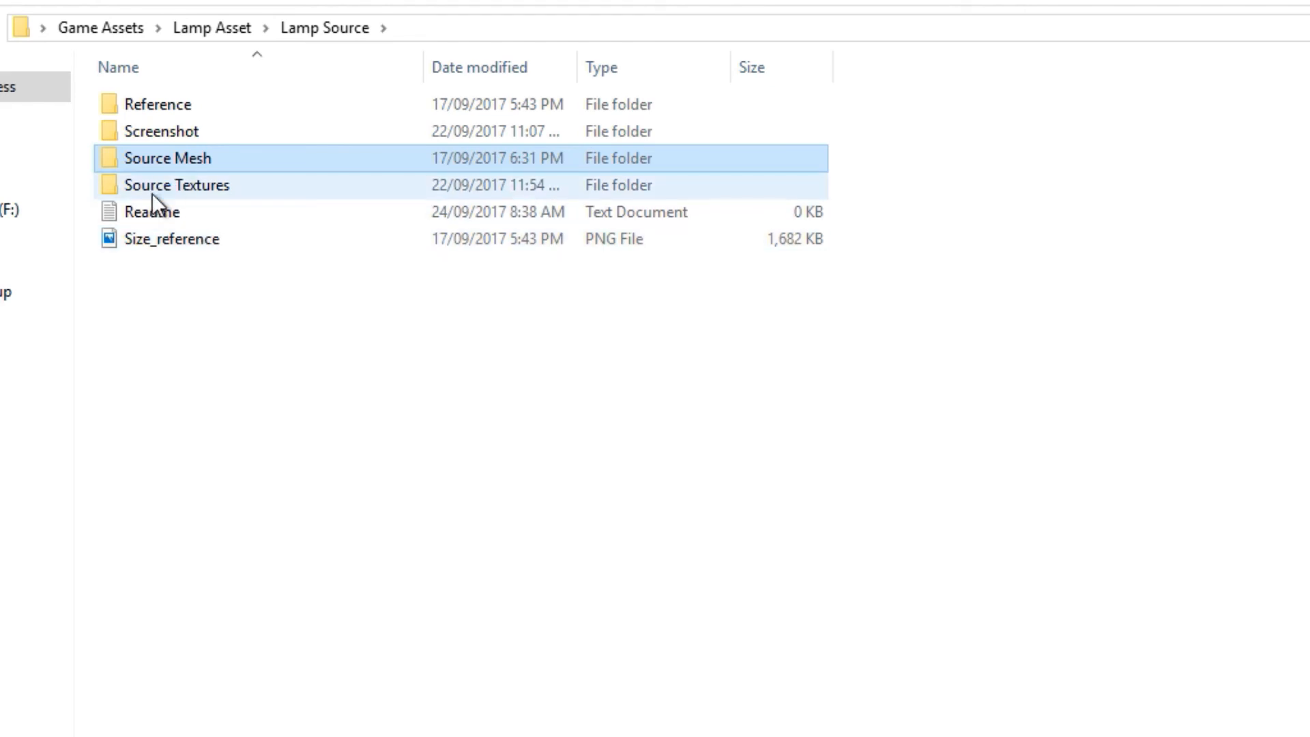
pyautogui.doubleClick(176, 184)
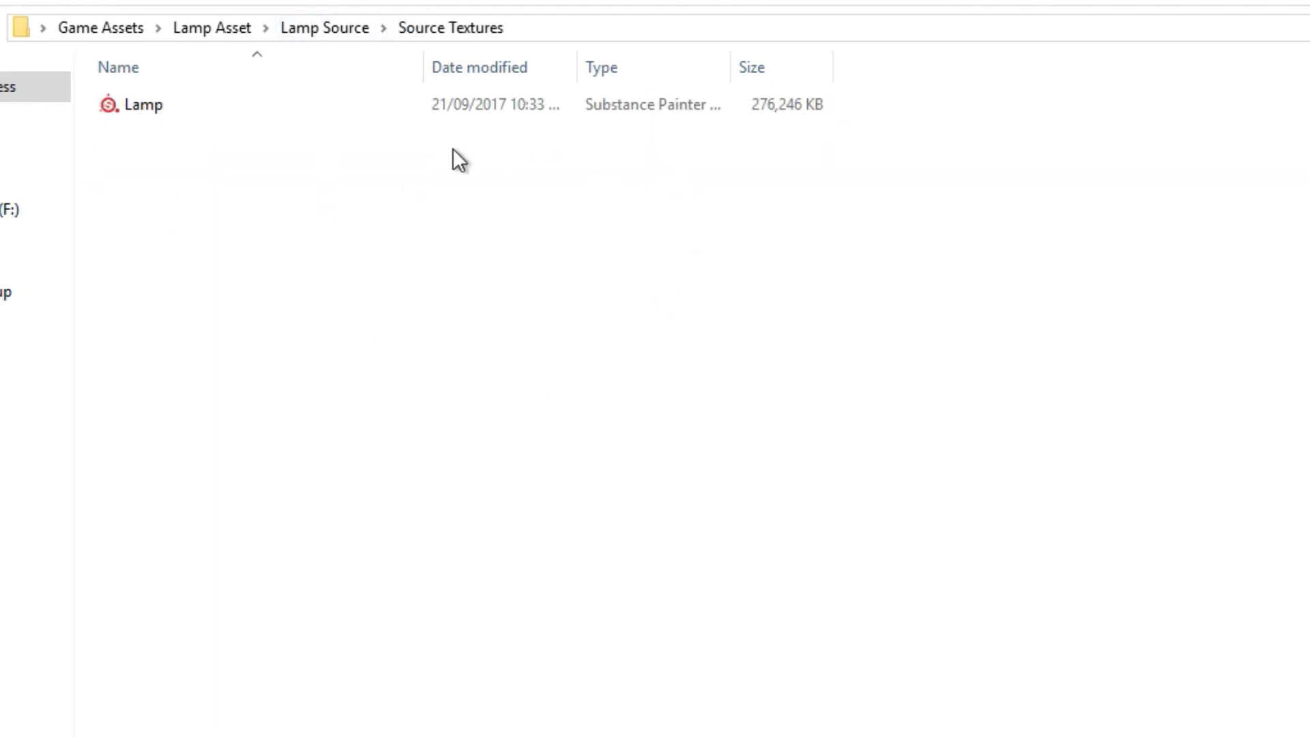
pyautogui.moveTo(324, 199)
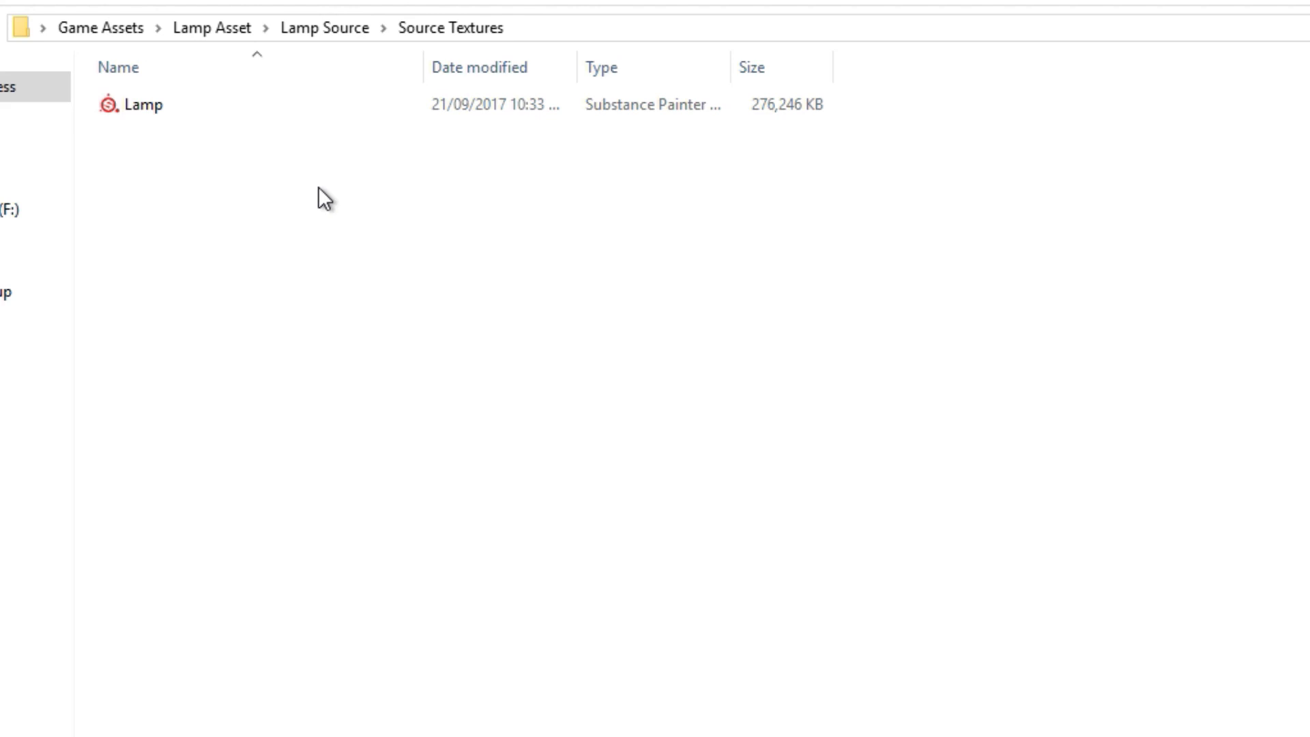
pyautogui.moveTo(234, 90)
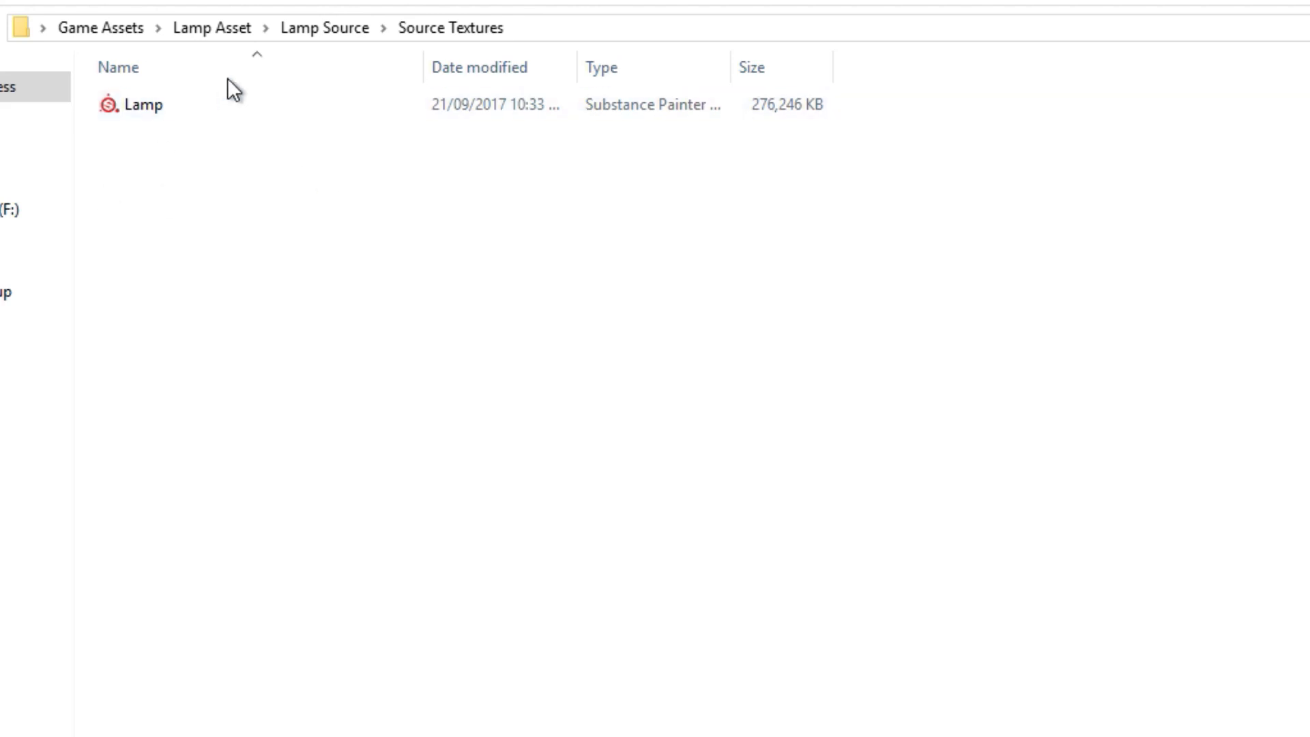
# - Return to the outer Lamp Asset folder via the breadcrumb
pyautogui.click(212, 27)
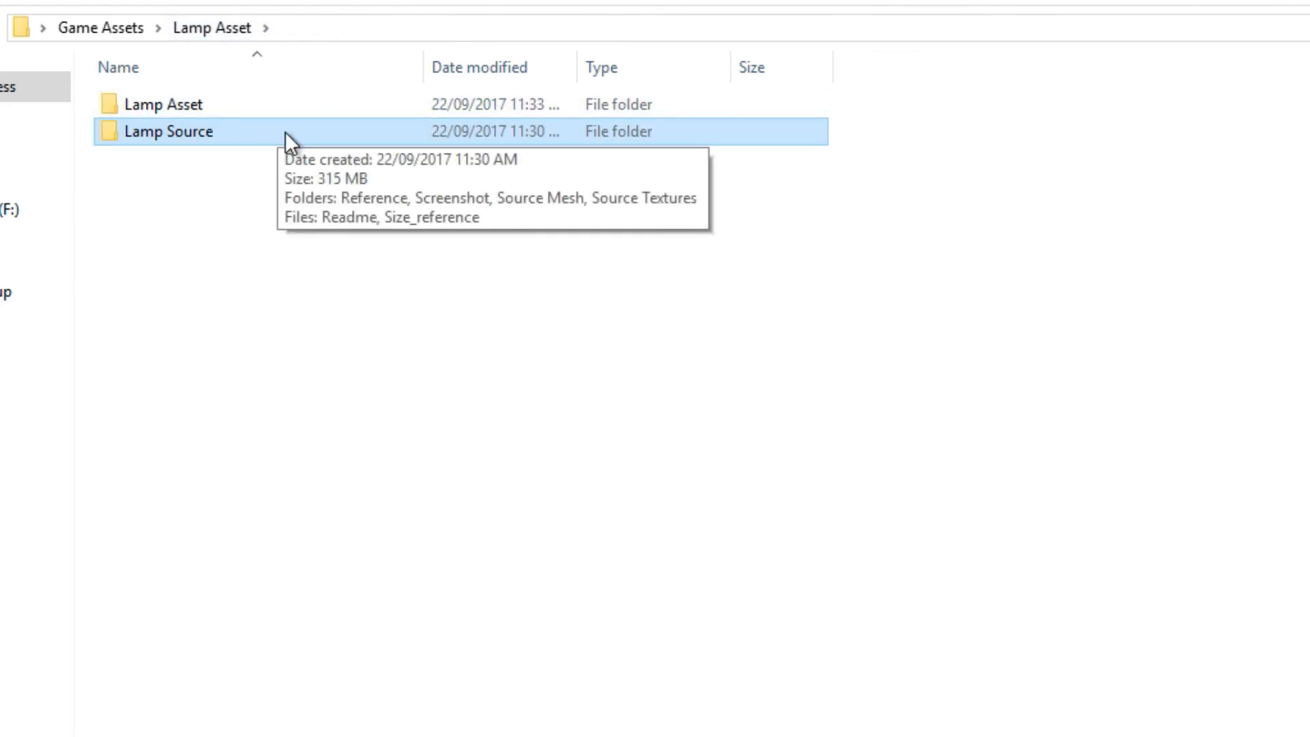
pyautogui.moveTo(299, 161)
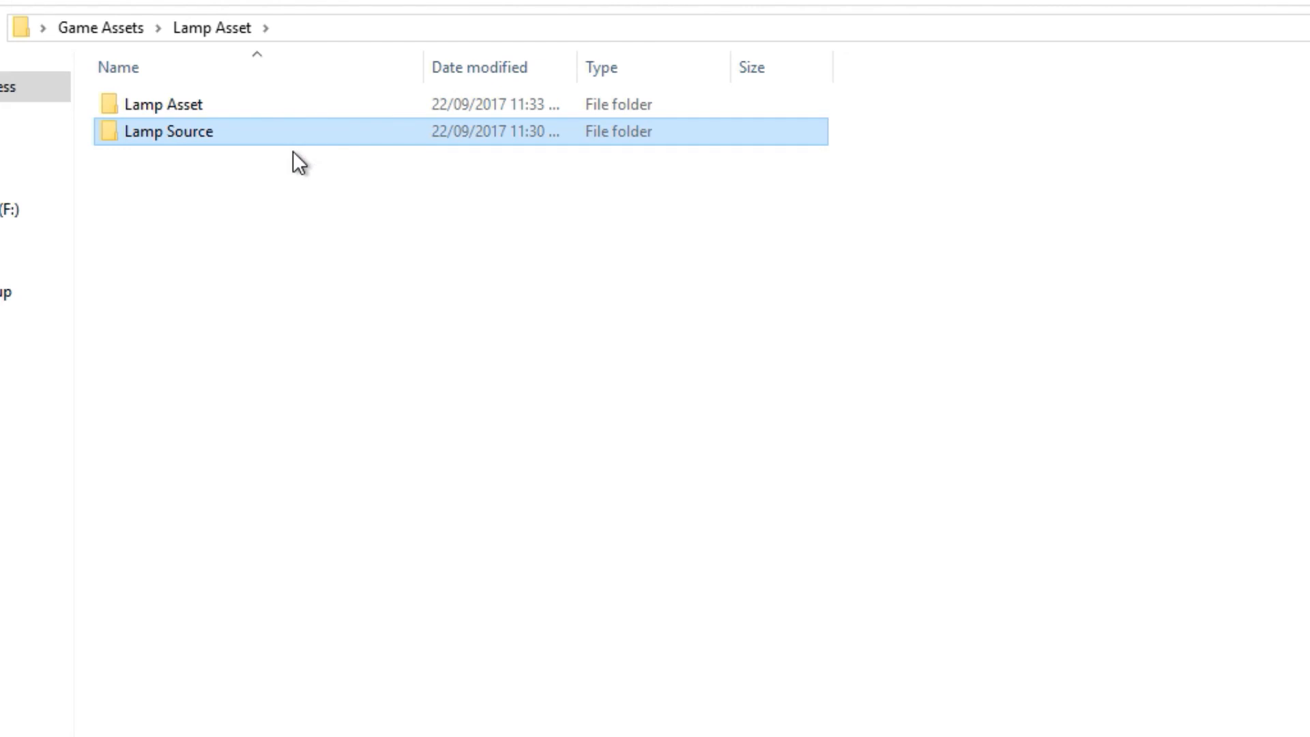
pyautogui.moveTo(303, 186)
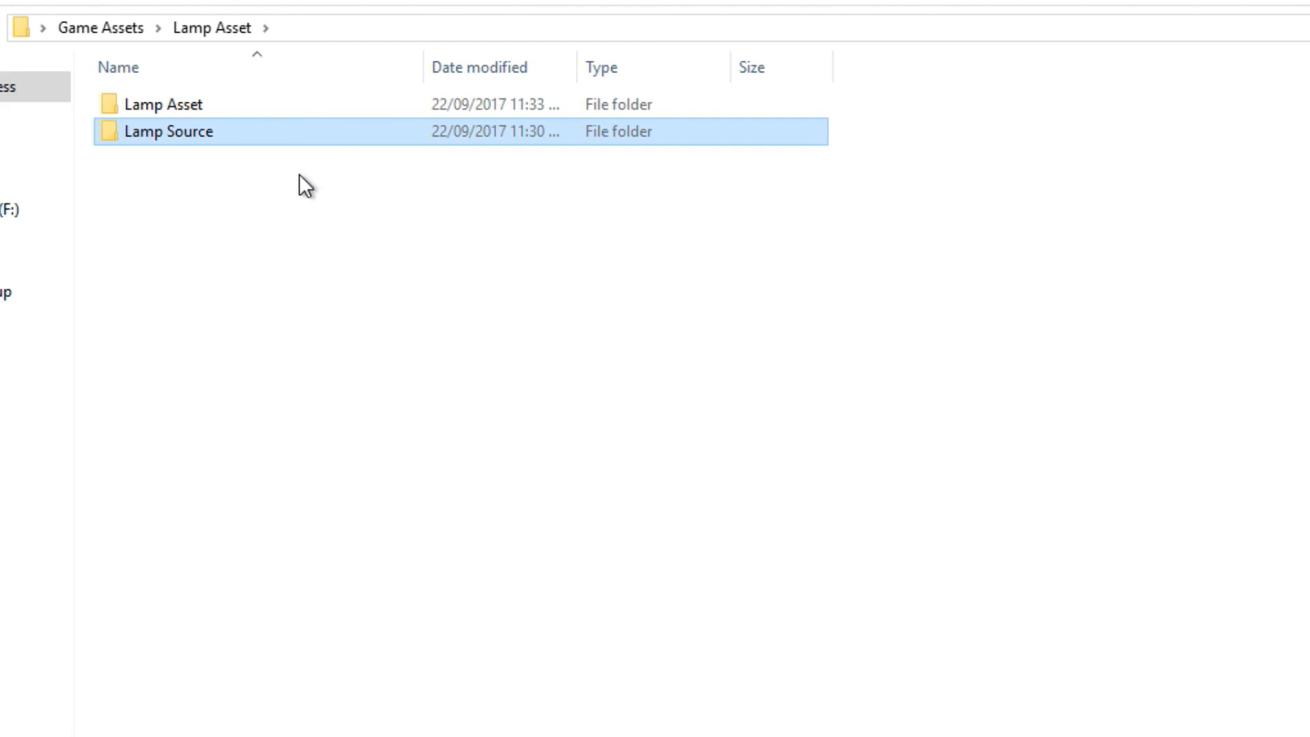